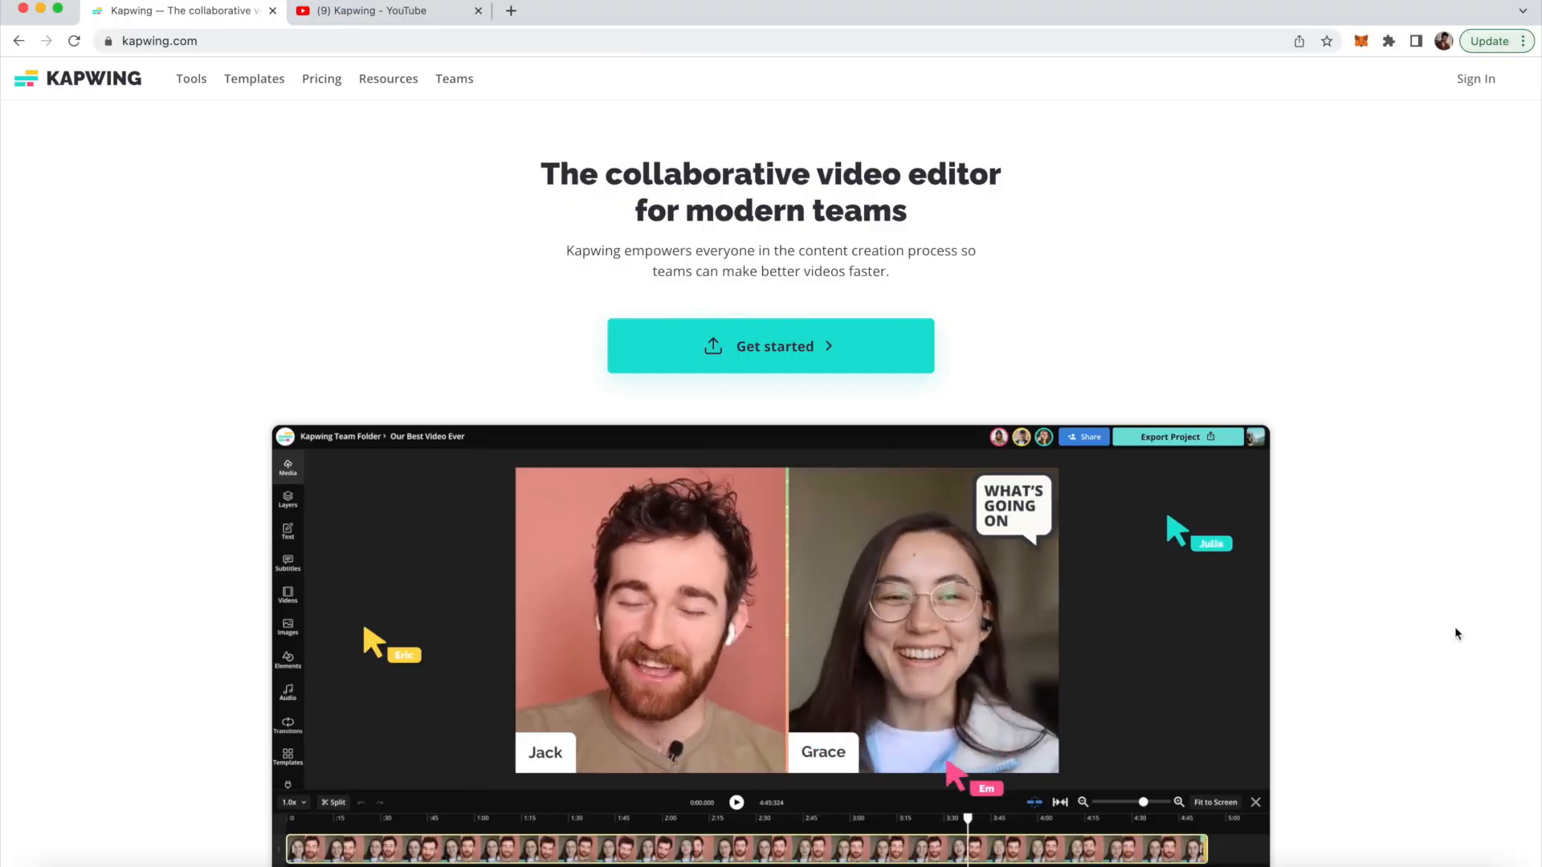
- Start a new Kapwing Studio Project from Get started
click(770, 346)
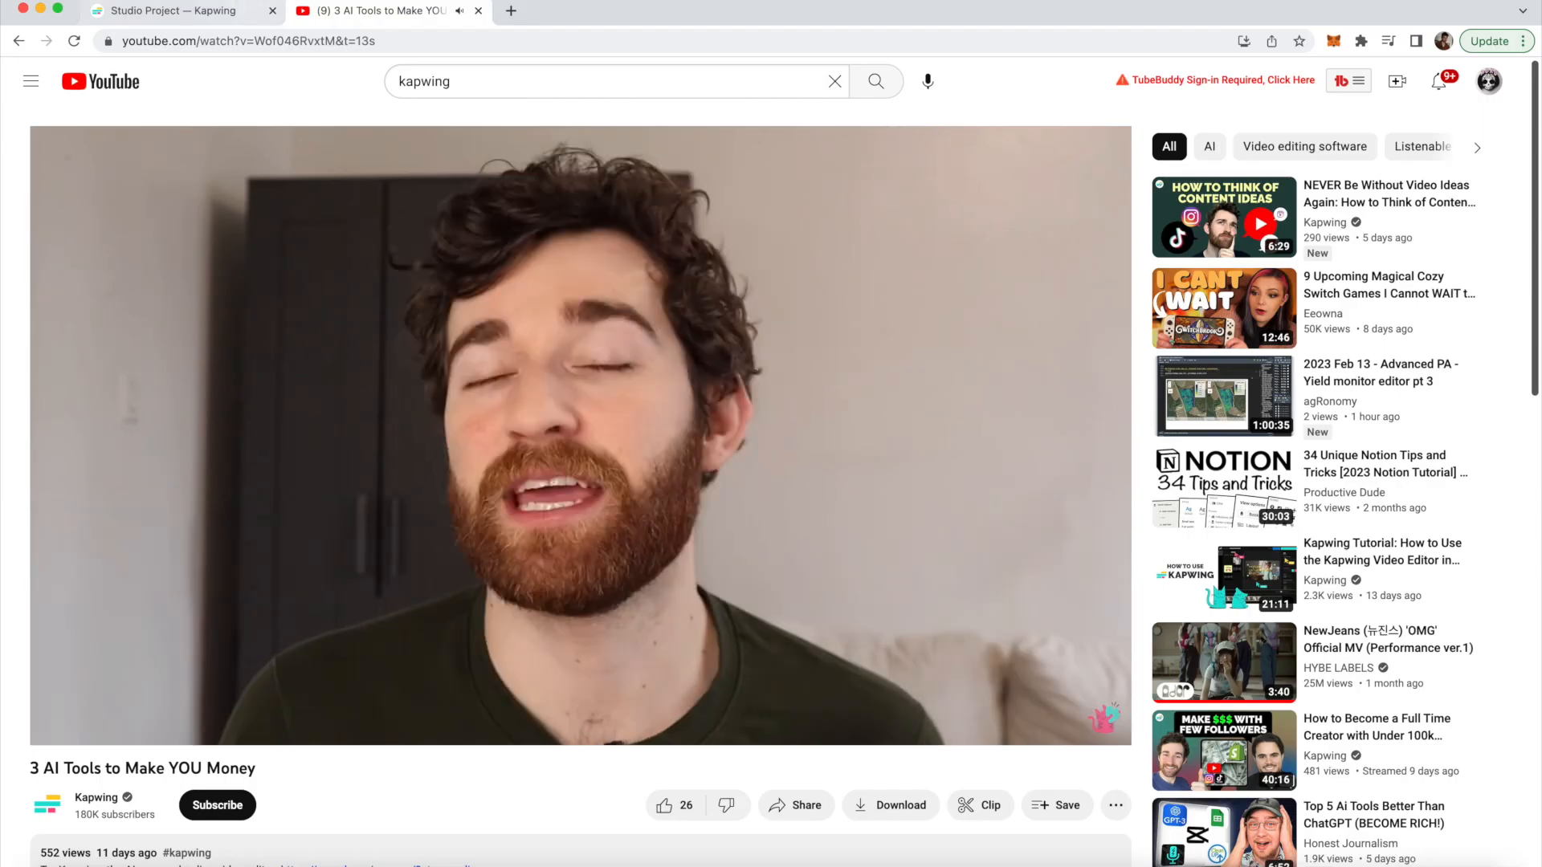
- Switch browser tabs to bring in the '3 AI Tools to Make YOU Money' video
click(181, 11)
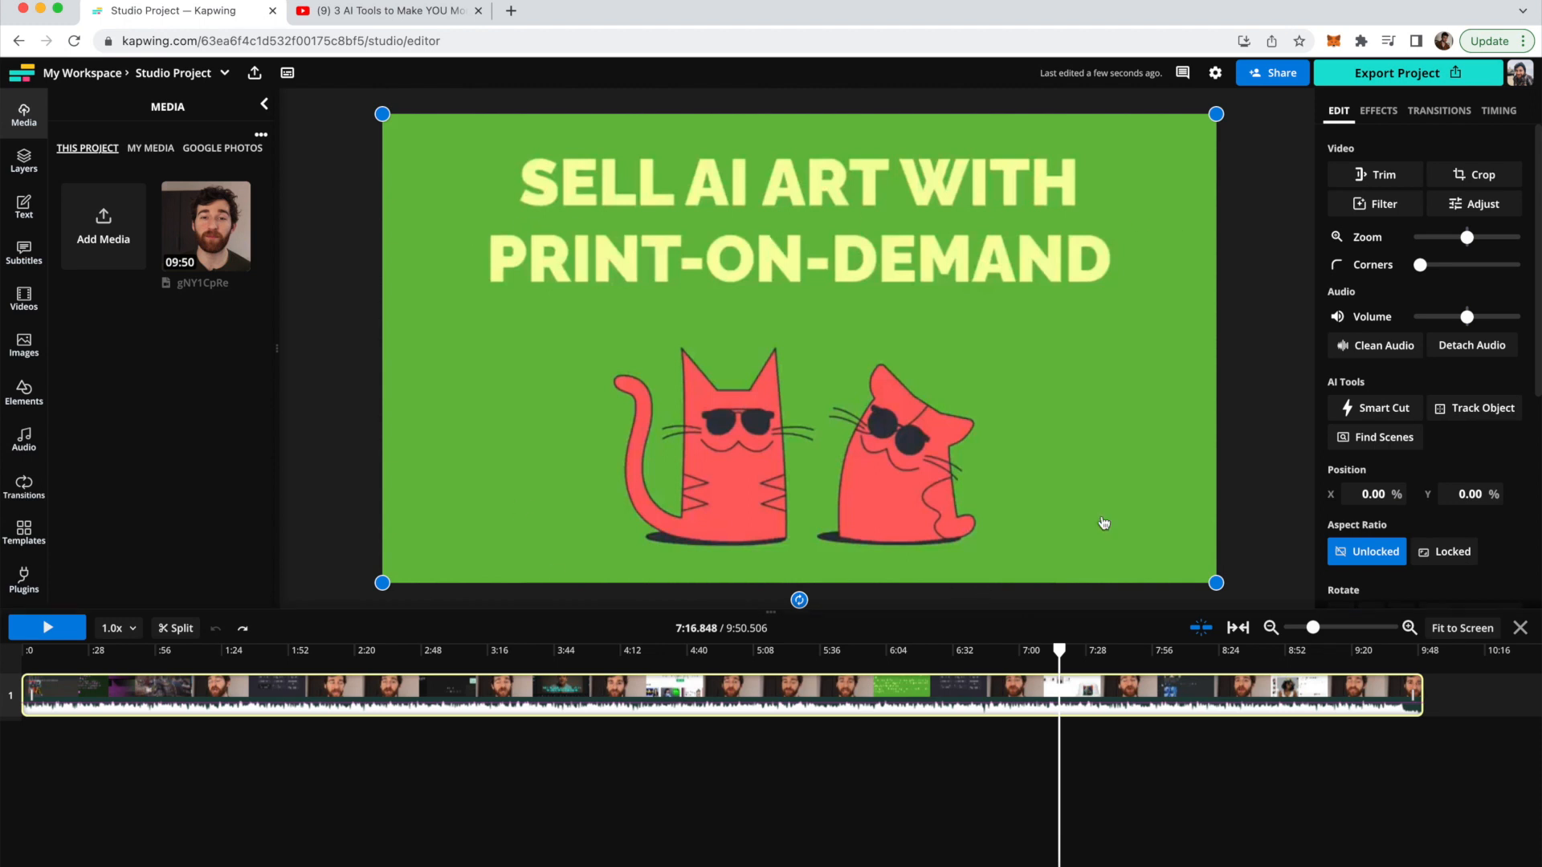
mouse_move(1089, 717)
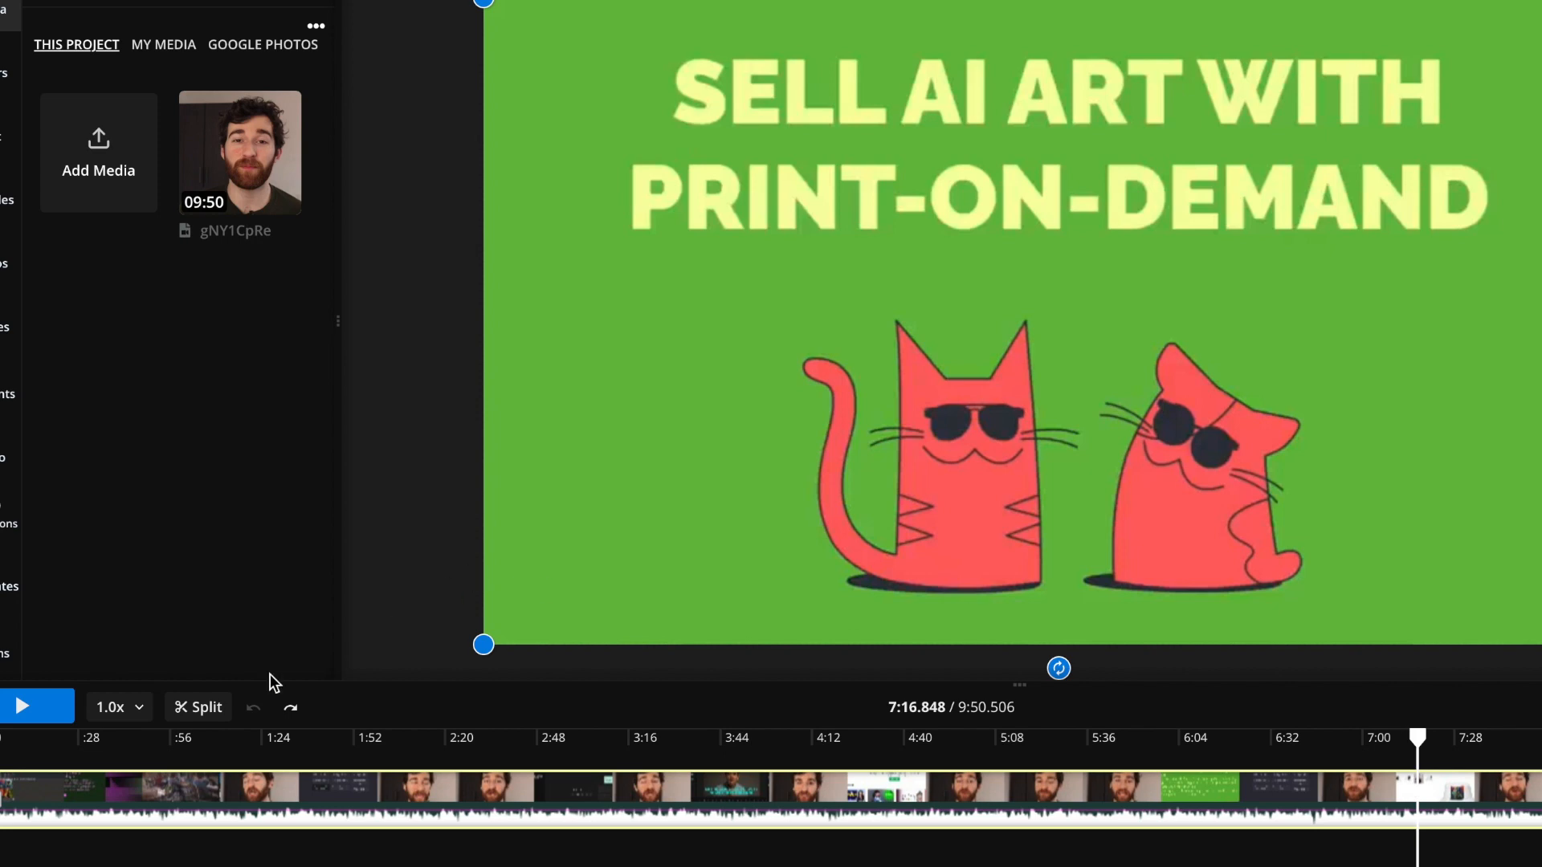
mouse_move(198, 706)
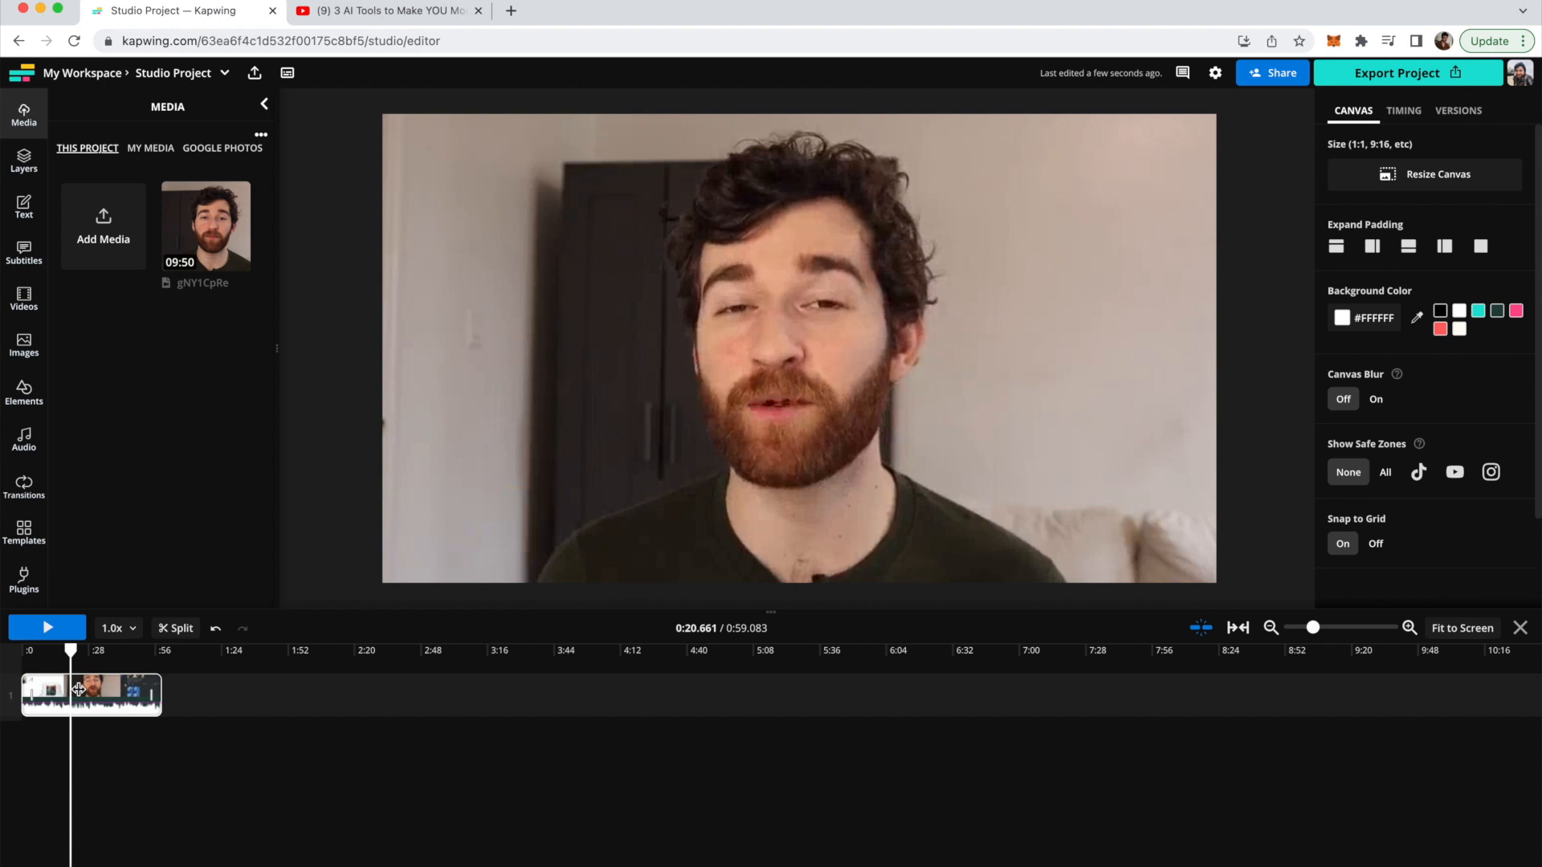
mouse_move(1149, 596)
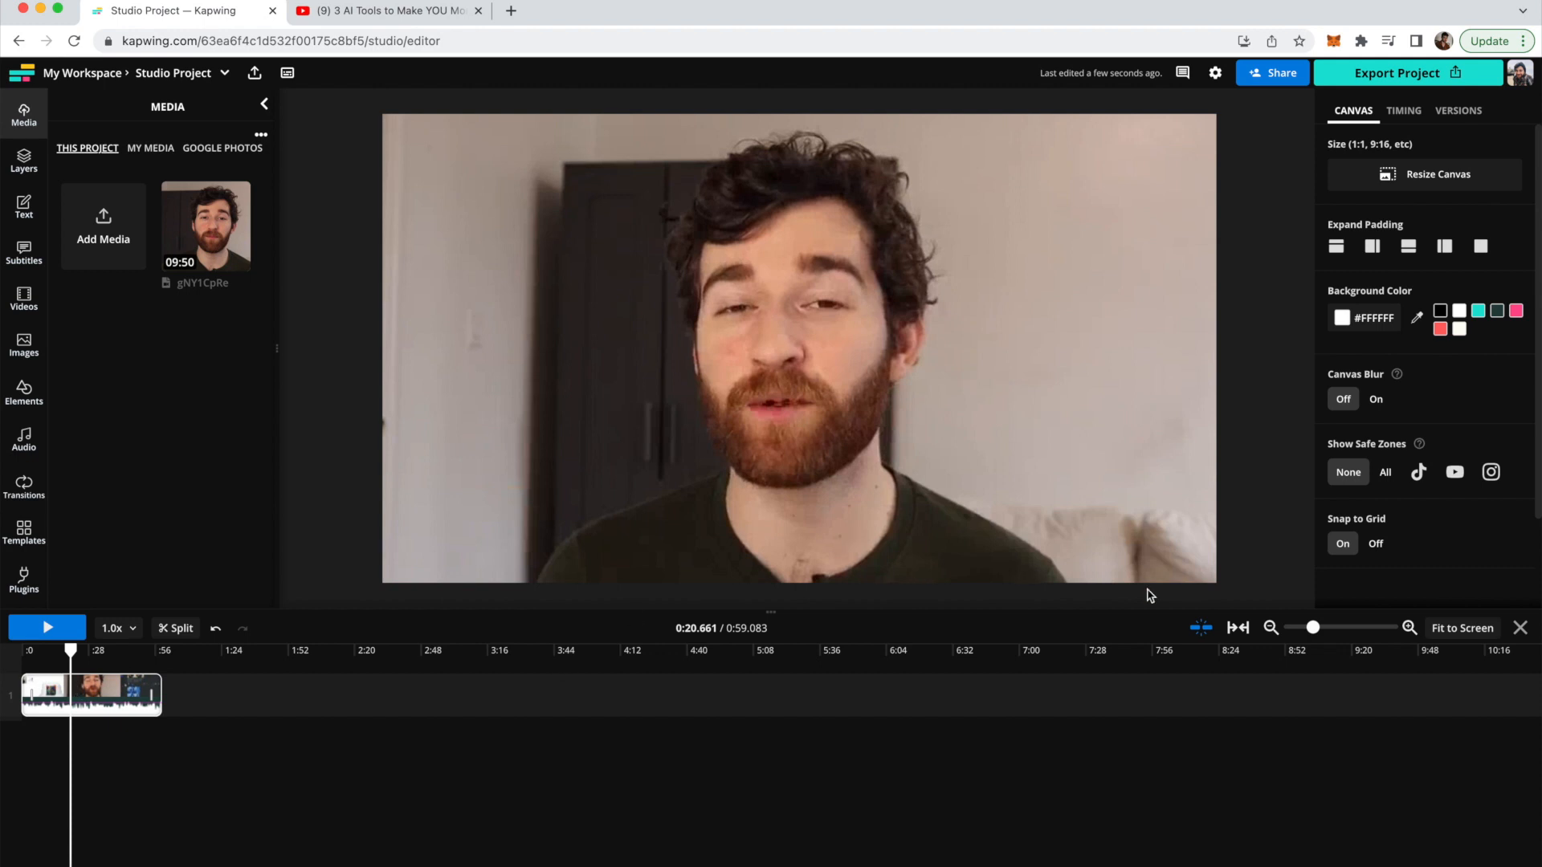
mouse_move(1282, 384)
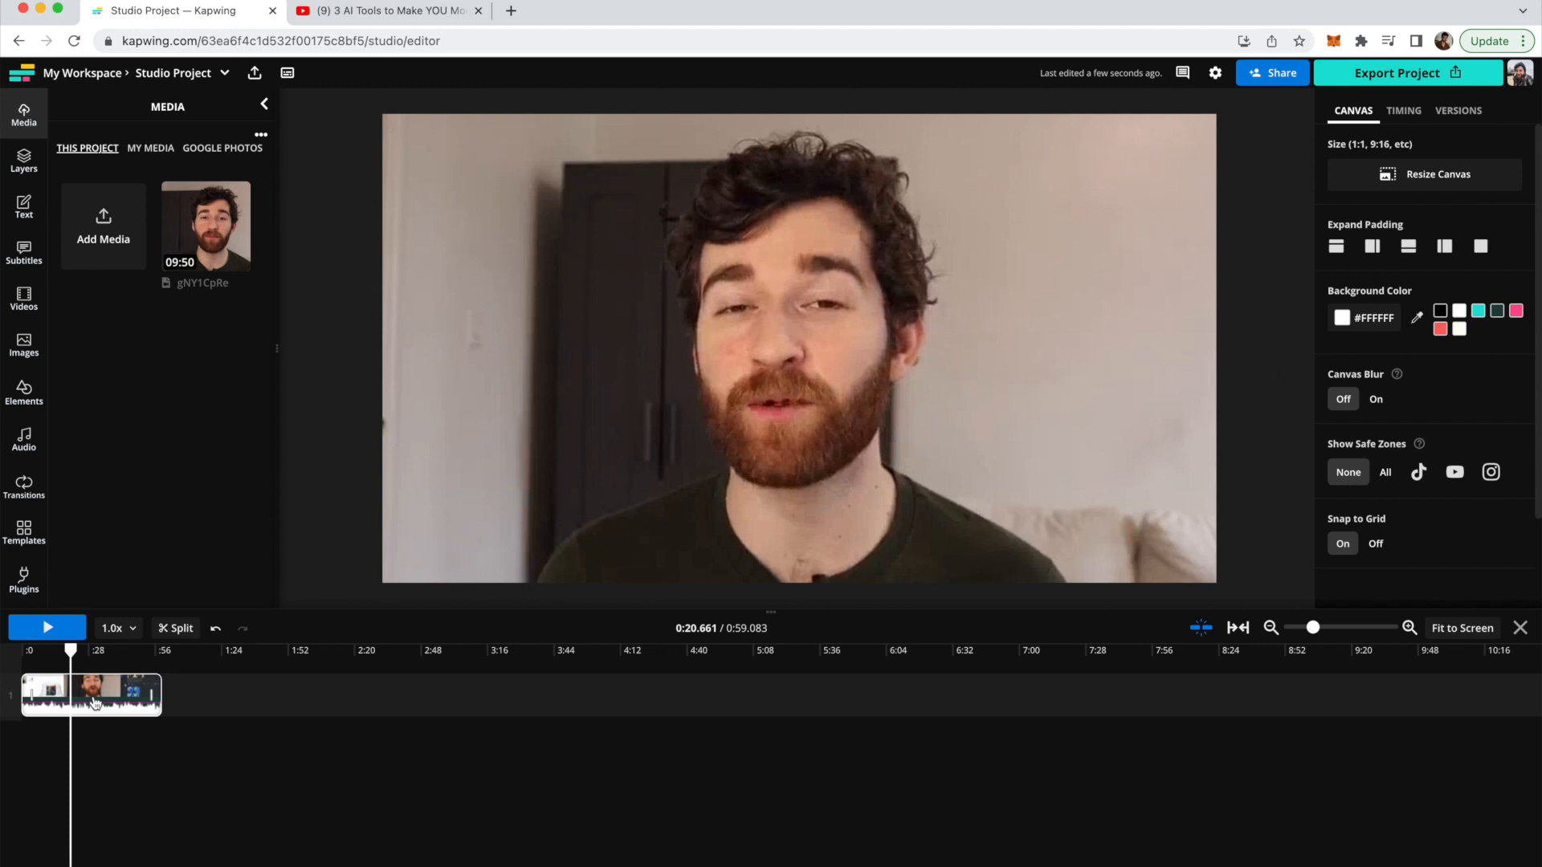
- Resize the selected clip's canvas to the vertical TikTok 9:16 format
click(90, 695)
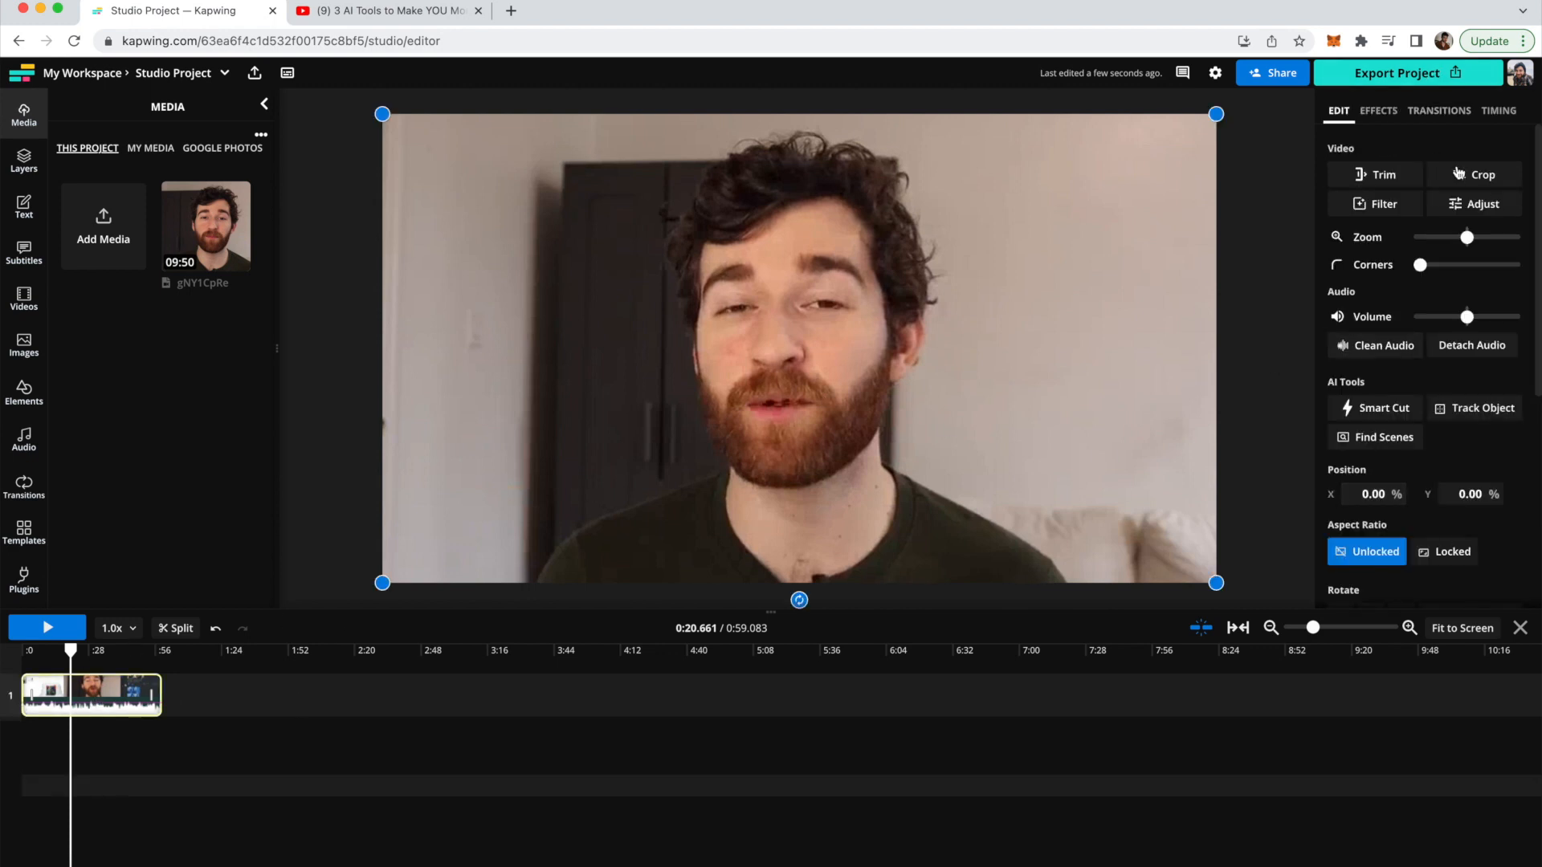
mouse_move(1247, 234)
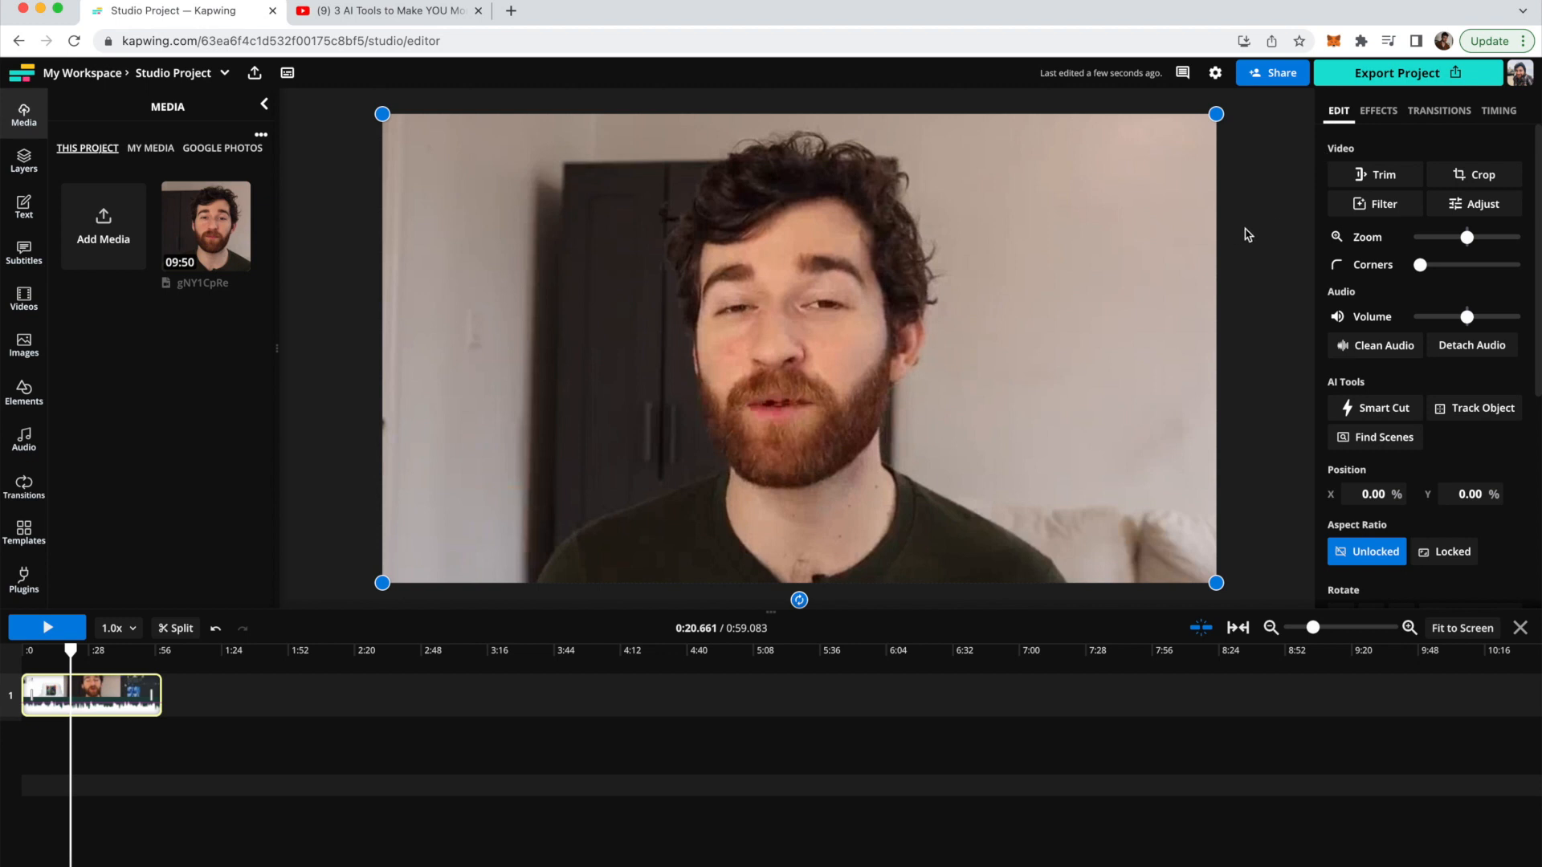
mouse_move(217, 658)
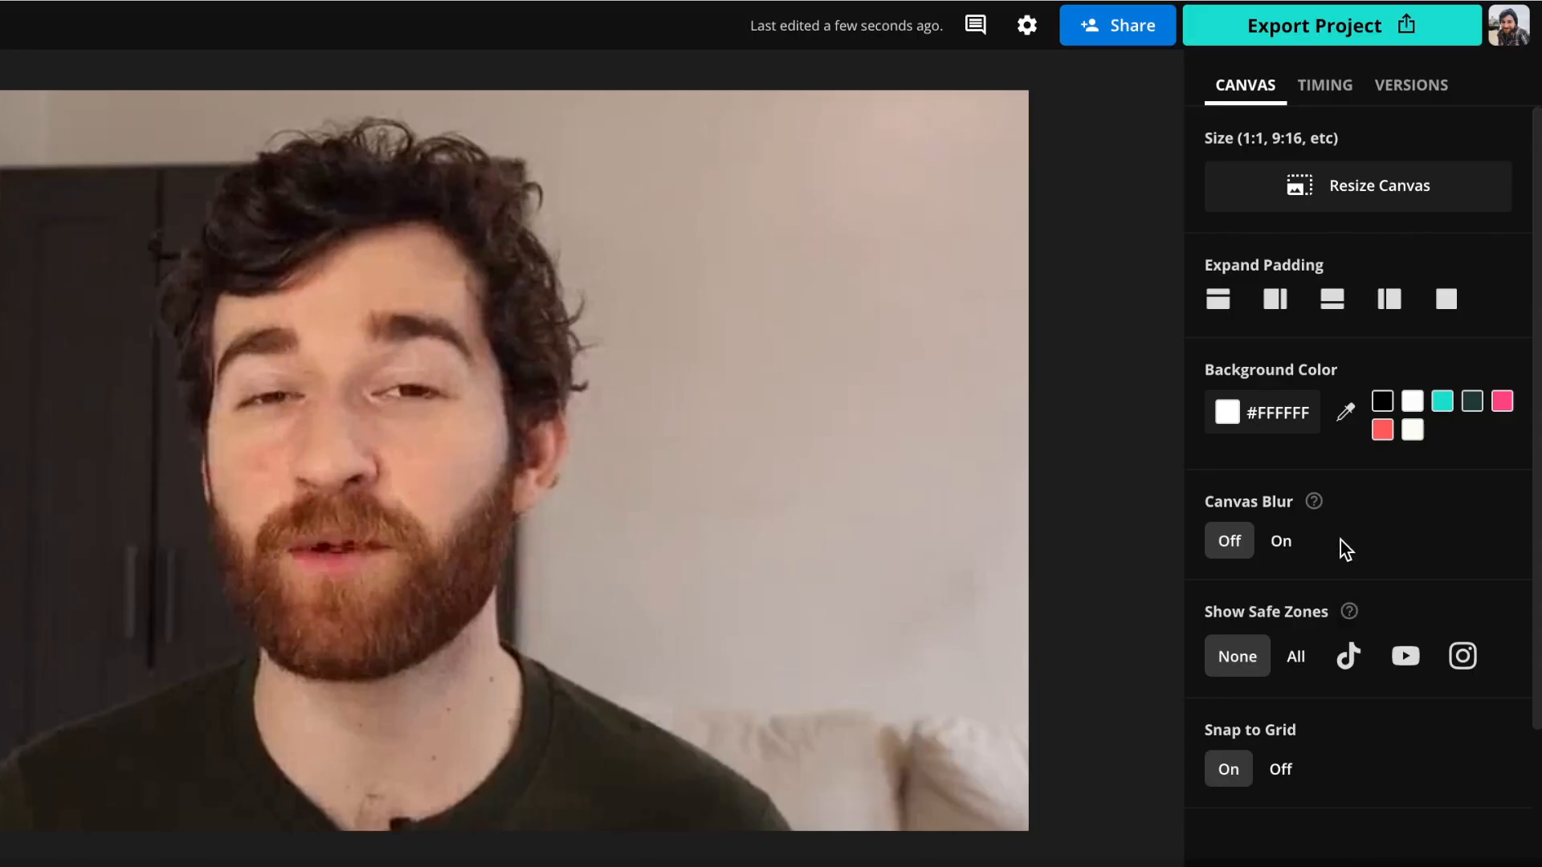
mouse_move(1479, 205)
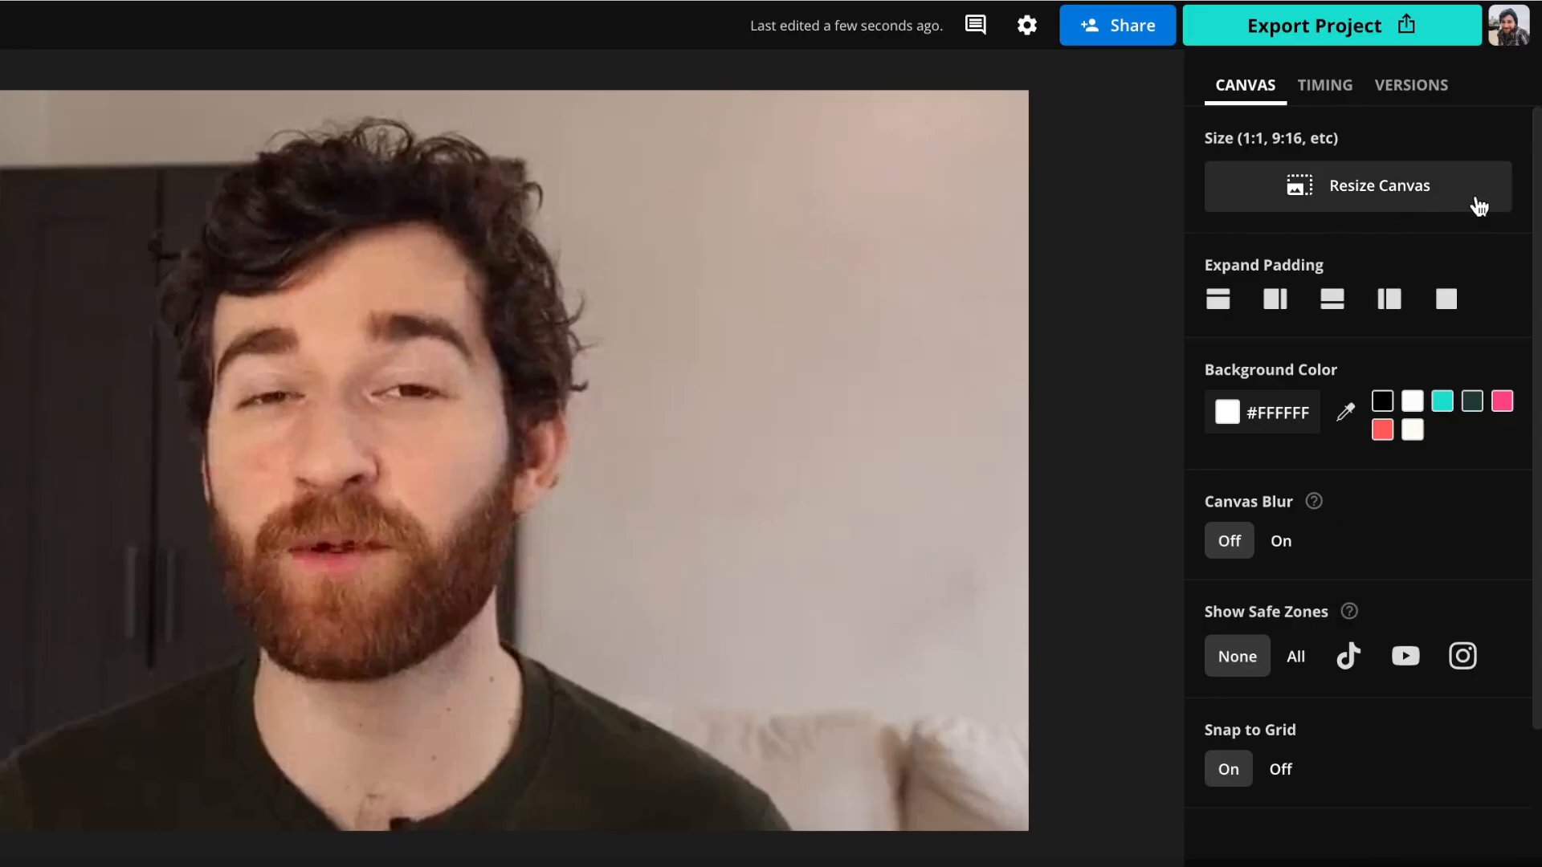
click(1357, 187)
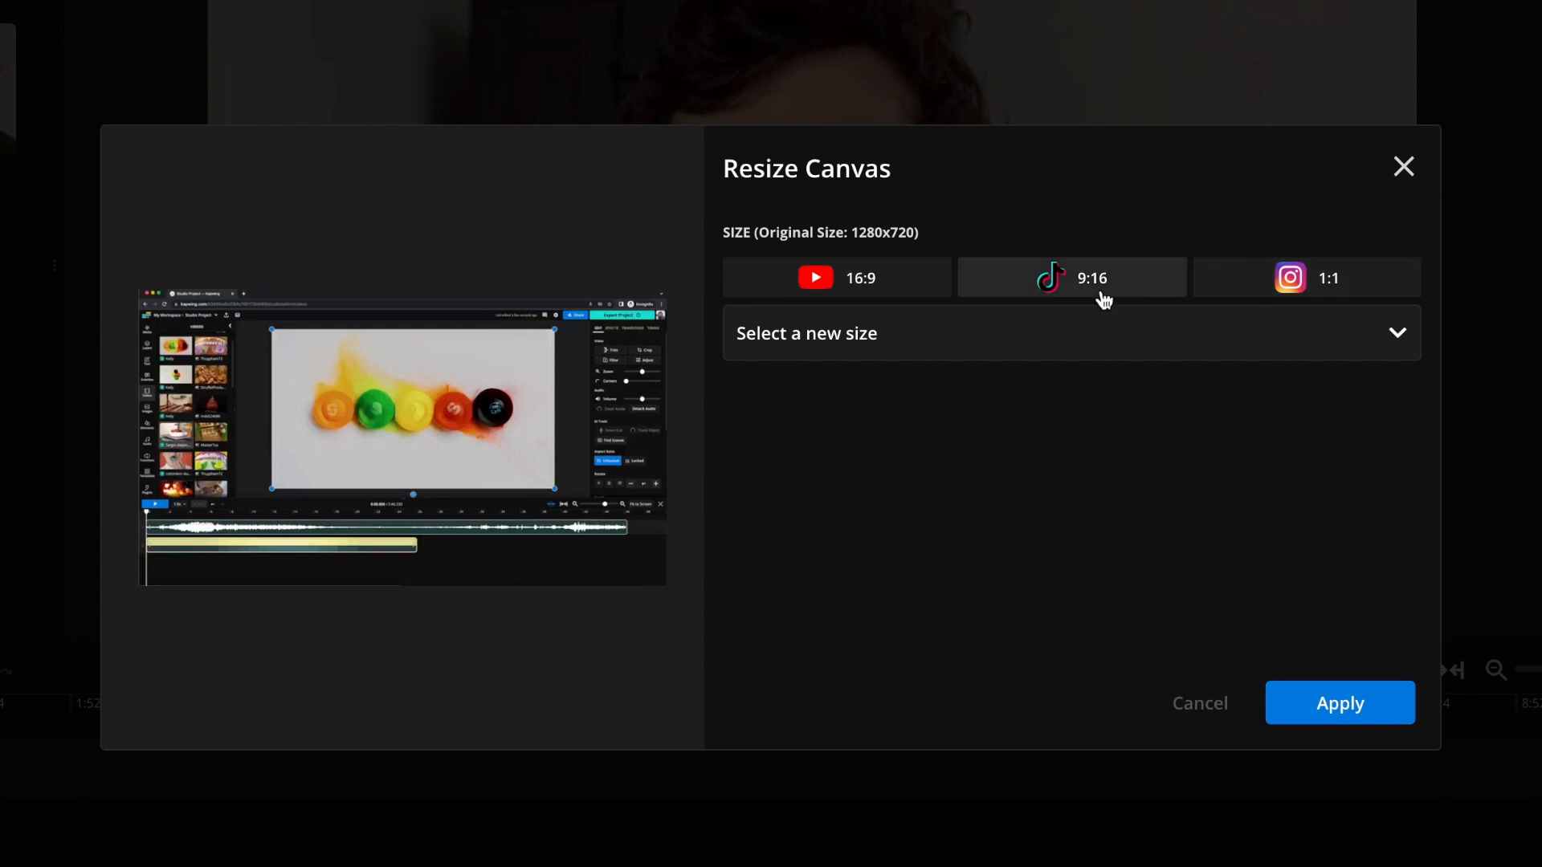
click(1071, 278)
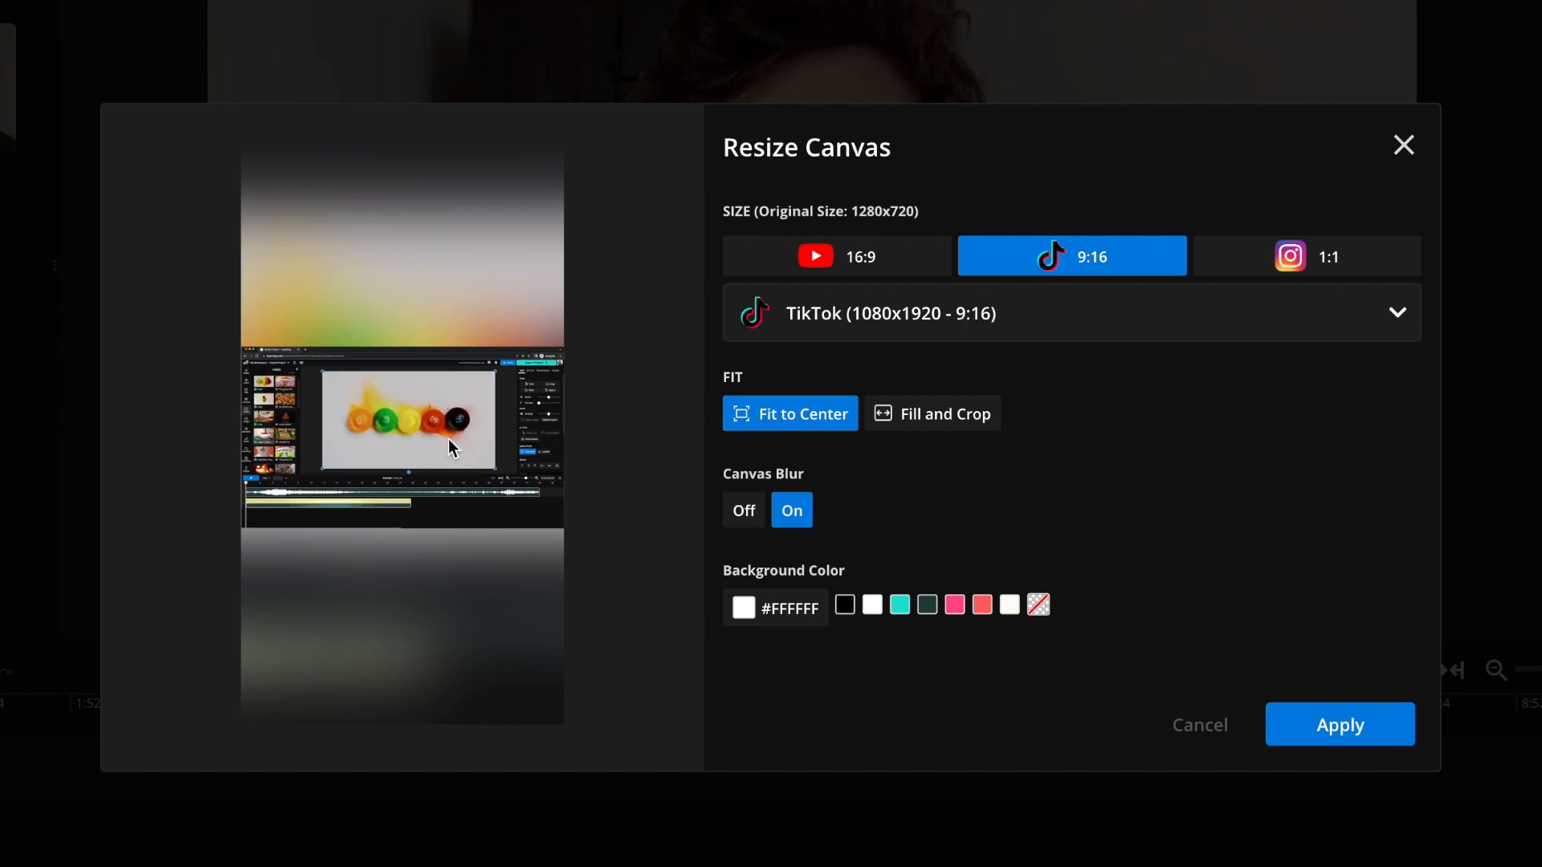
mouse_move(815, 540)
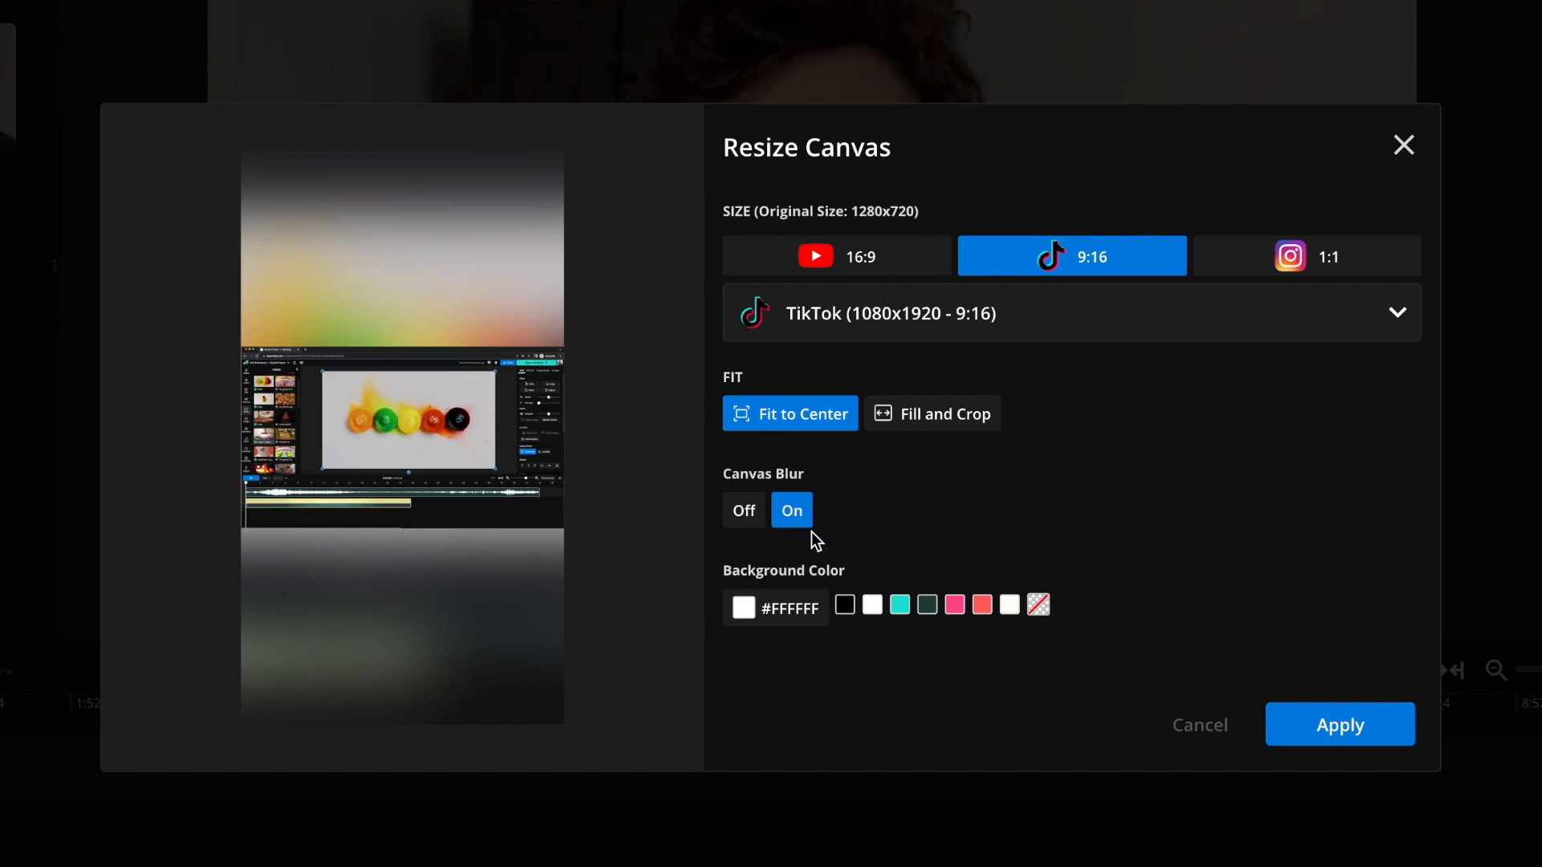
mouse_move(310, 190)
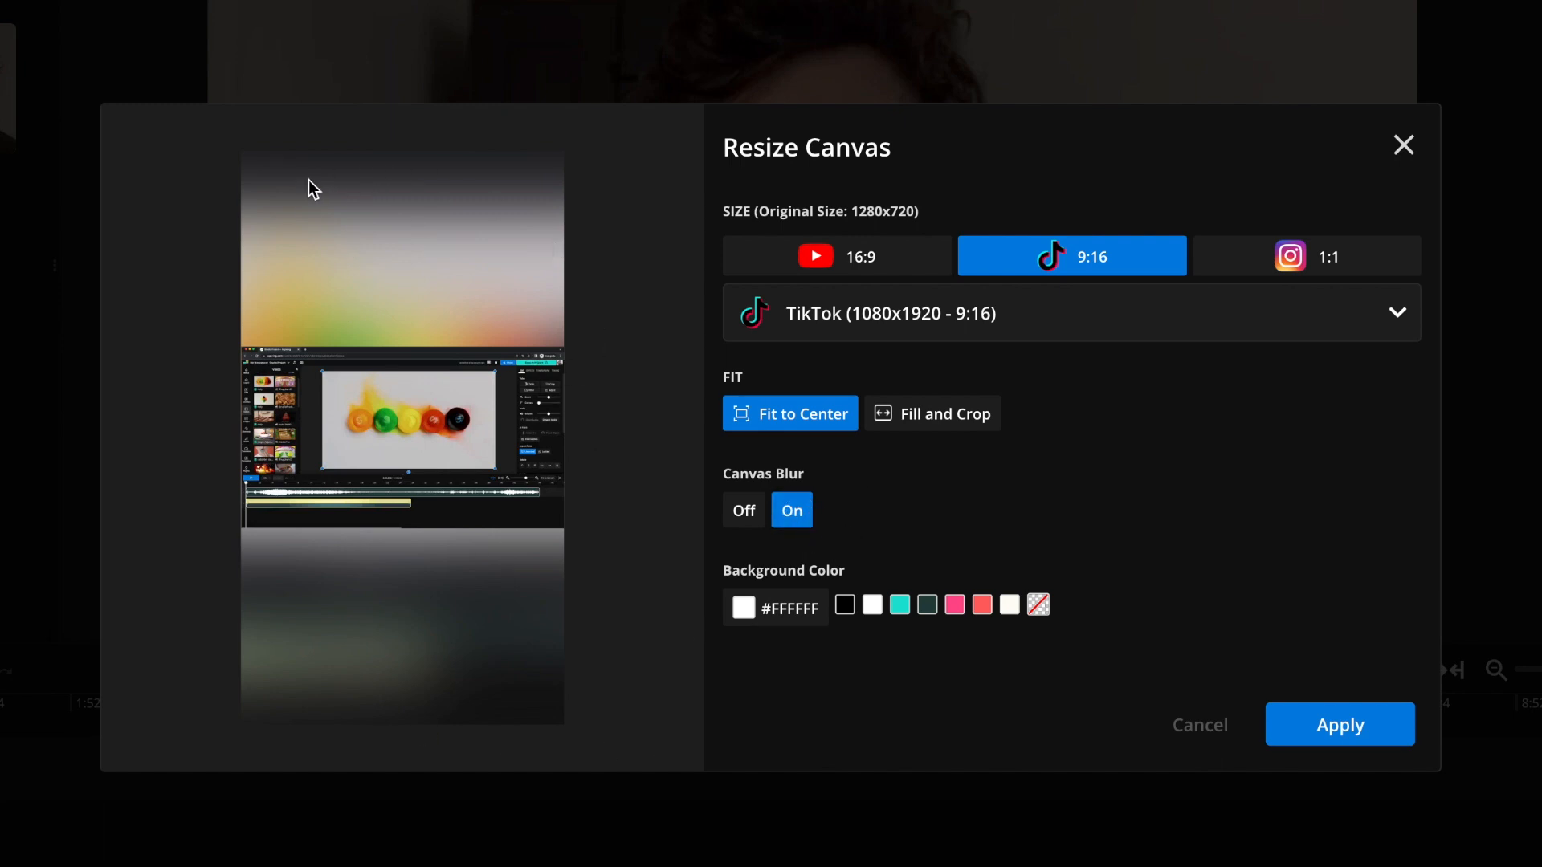
- Test blur off, teal and coral backgrounds and Fill and Crop, ending on Fit to Center
click(744, 509)
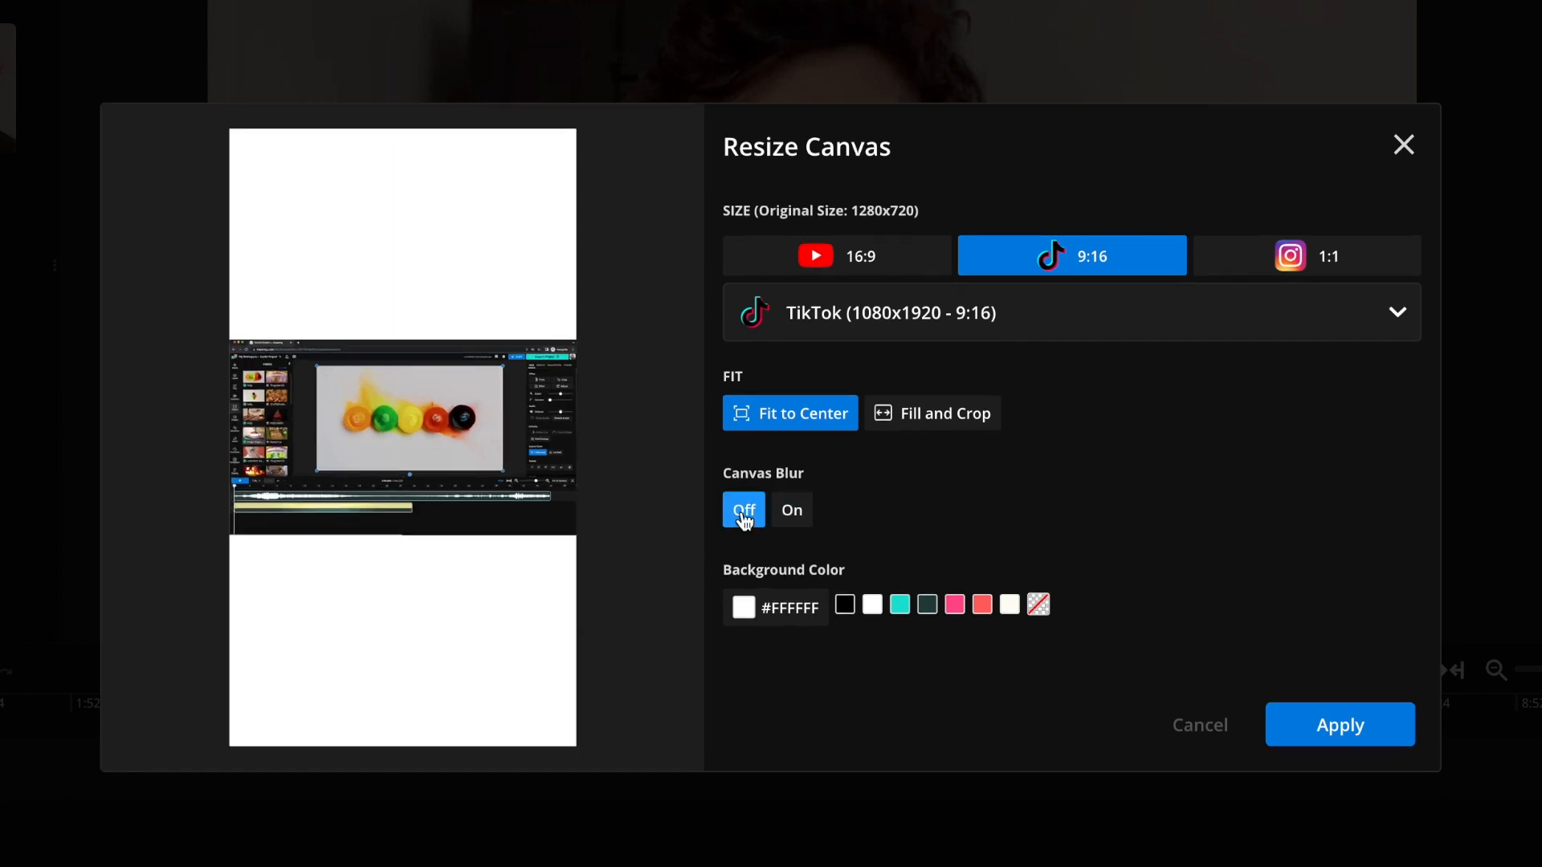
click(904, 605)
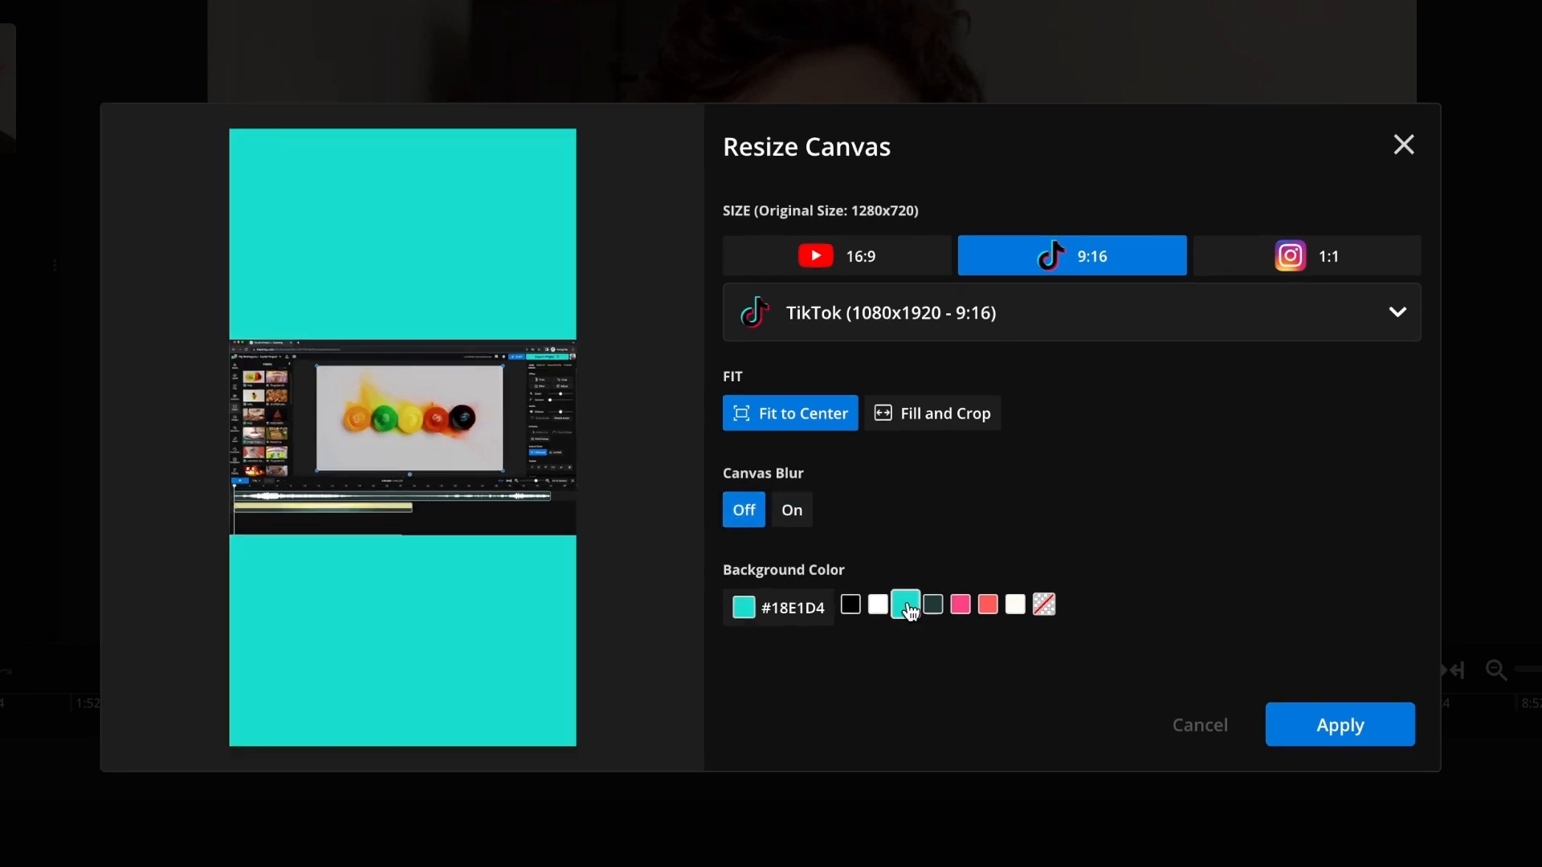
click(984, 604)
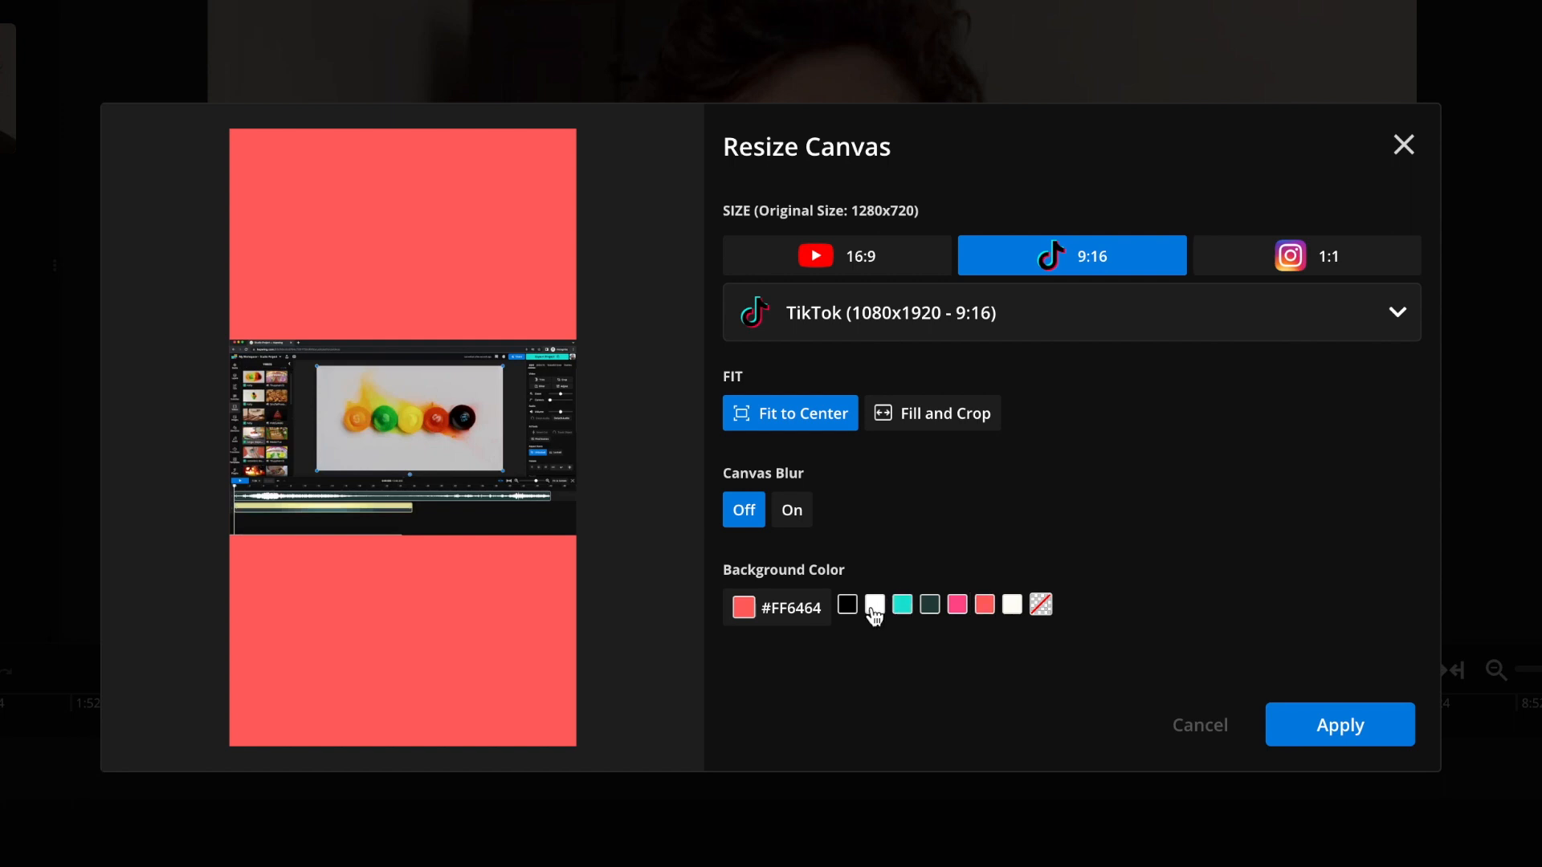
click(930, 413)
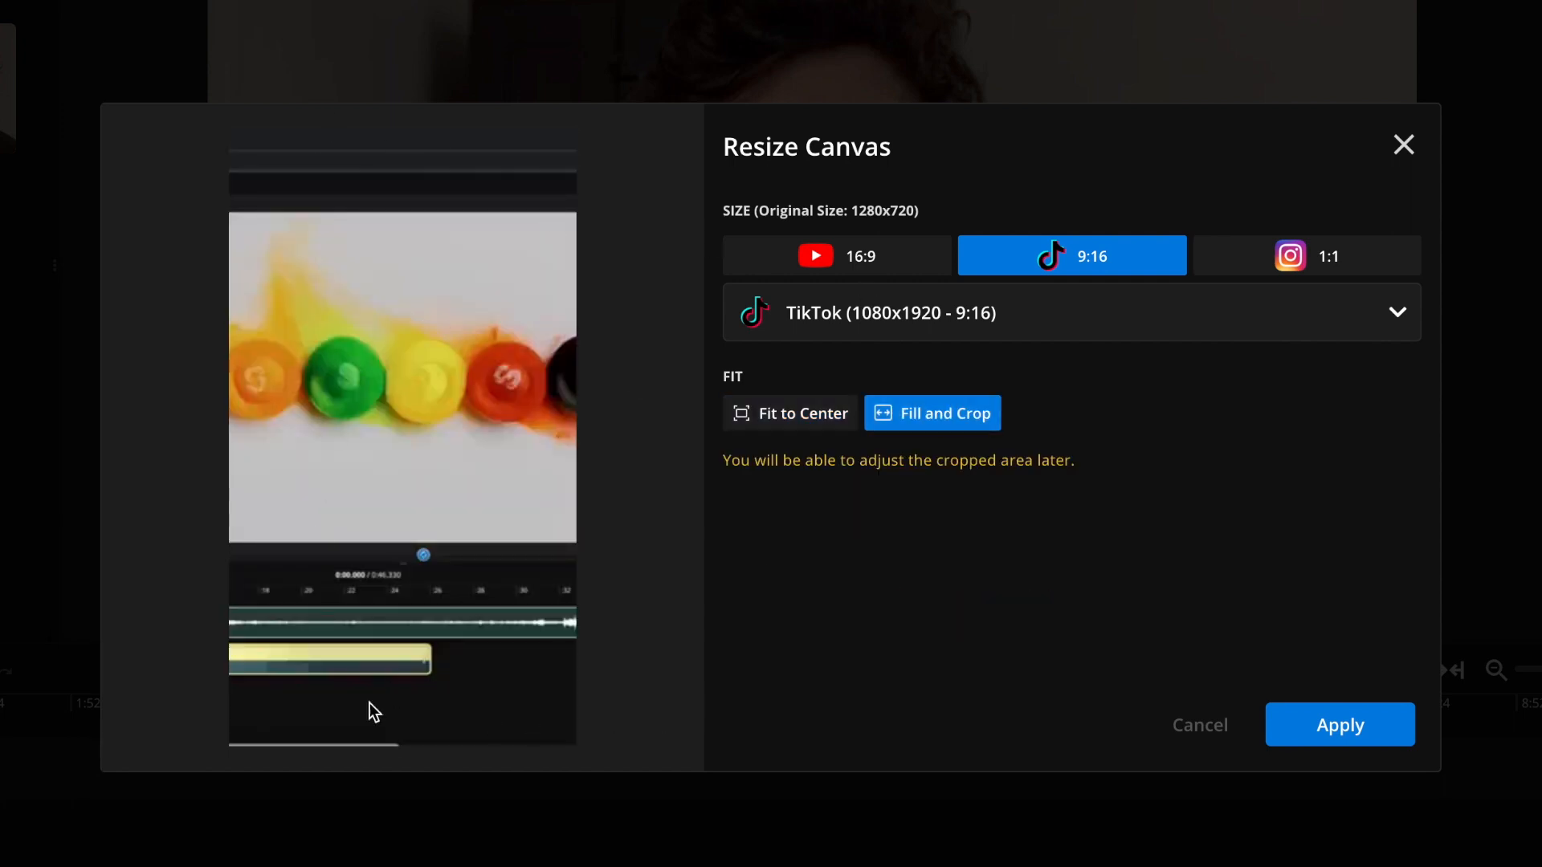
click(790, 413)
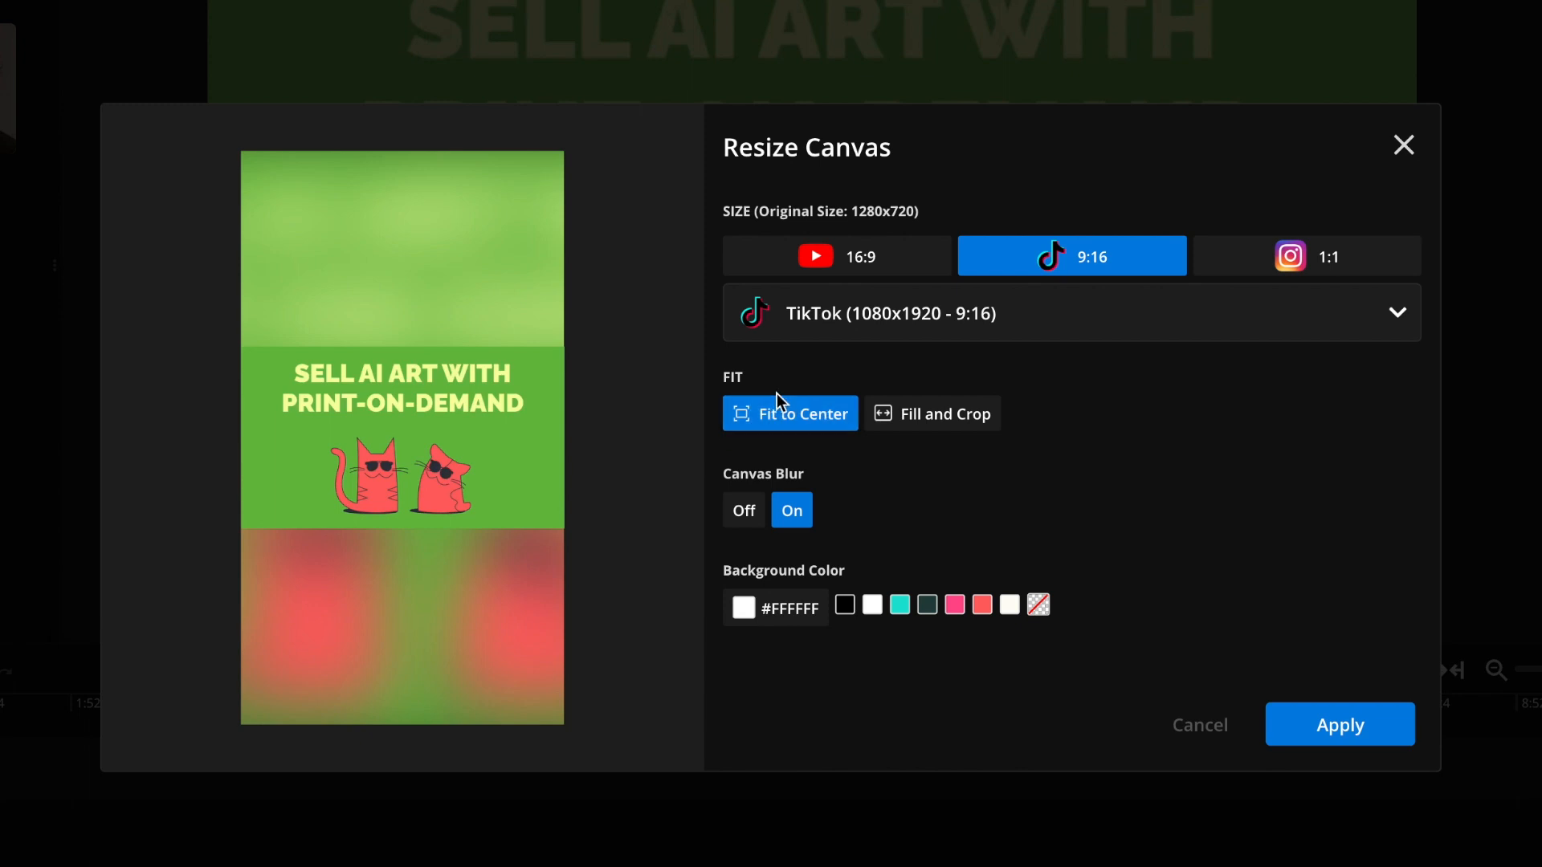
mouse_move(884, 423)
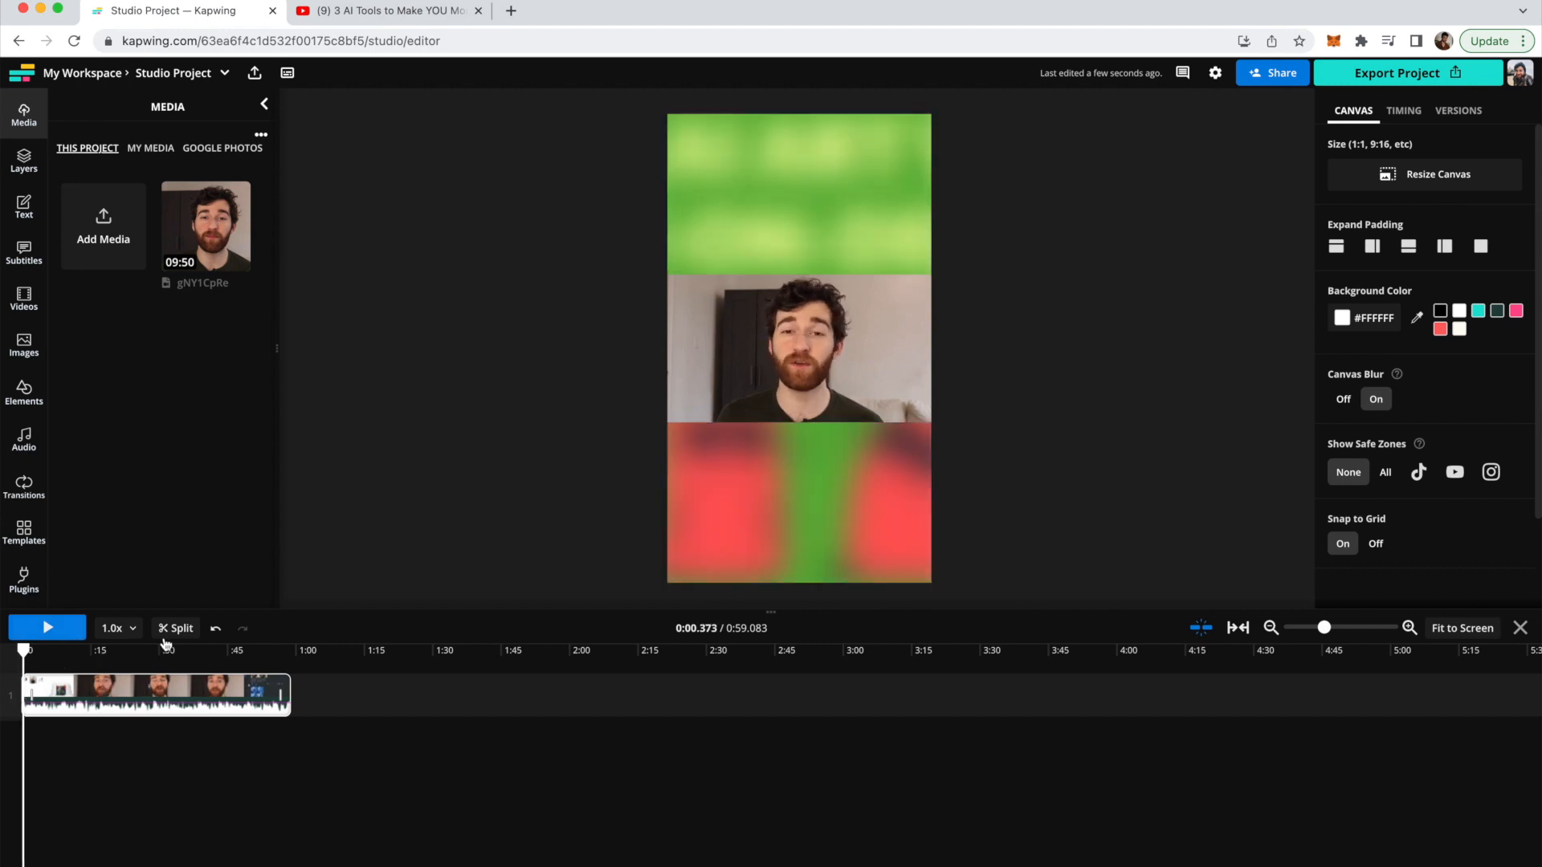
- Crop the opening clip so the speaker's face fills the 9:16 frame
click(154, 693)
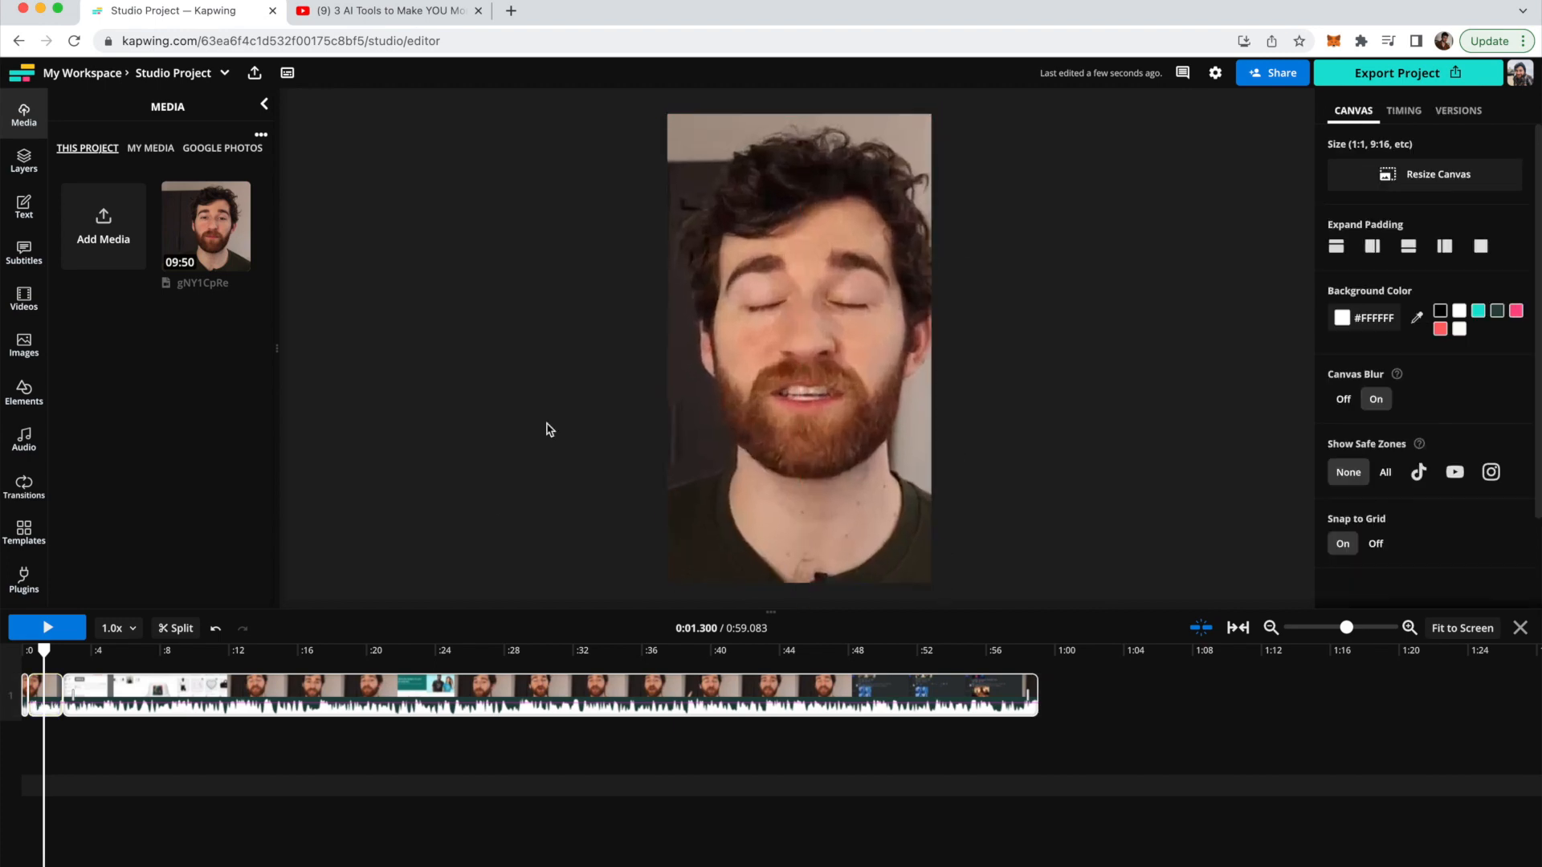
mouse_move(383, 628)
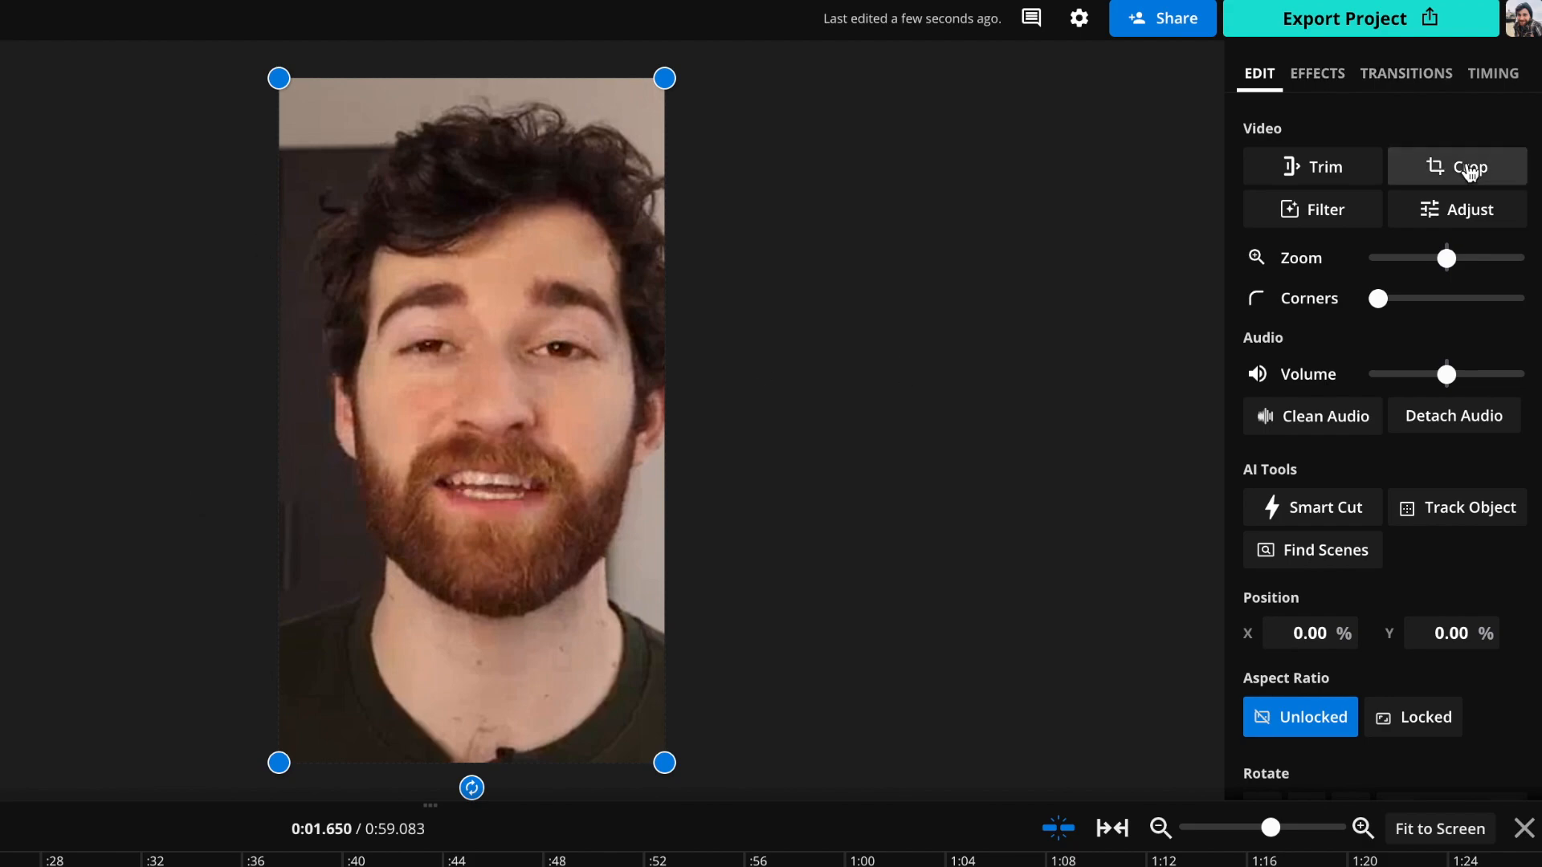
click(1470, 165)
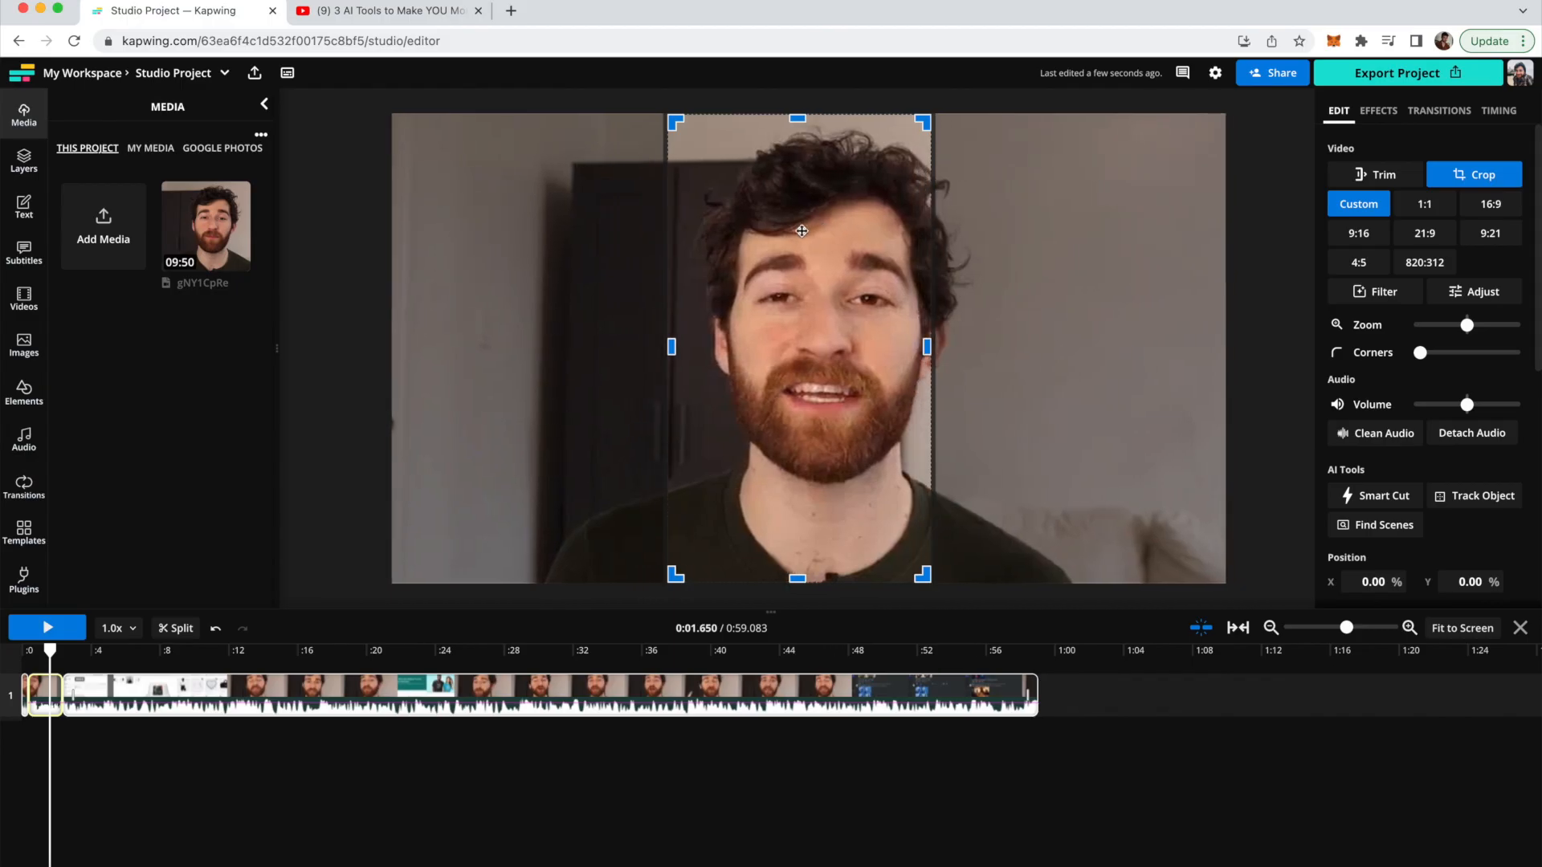
click(1474, 173)
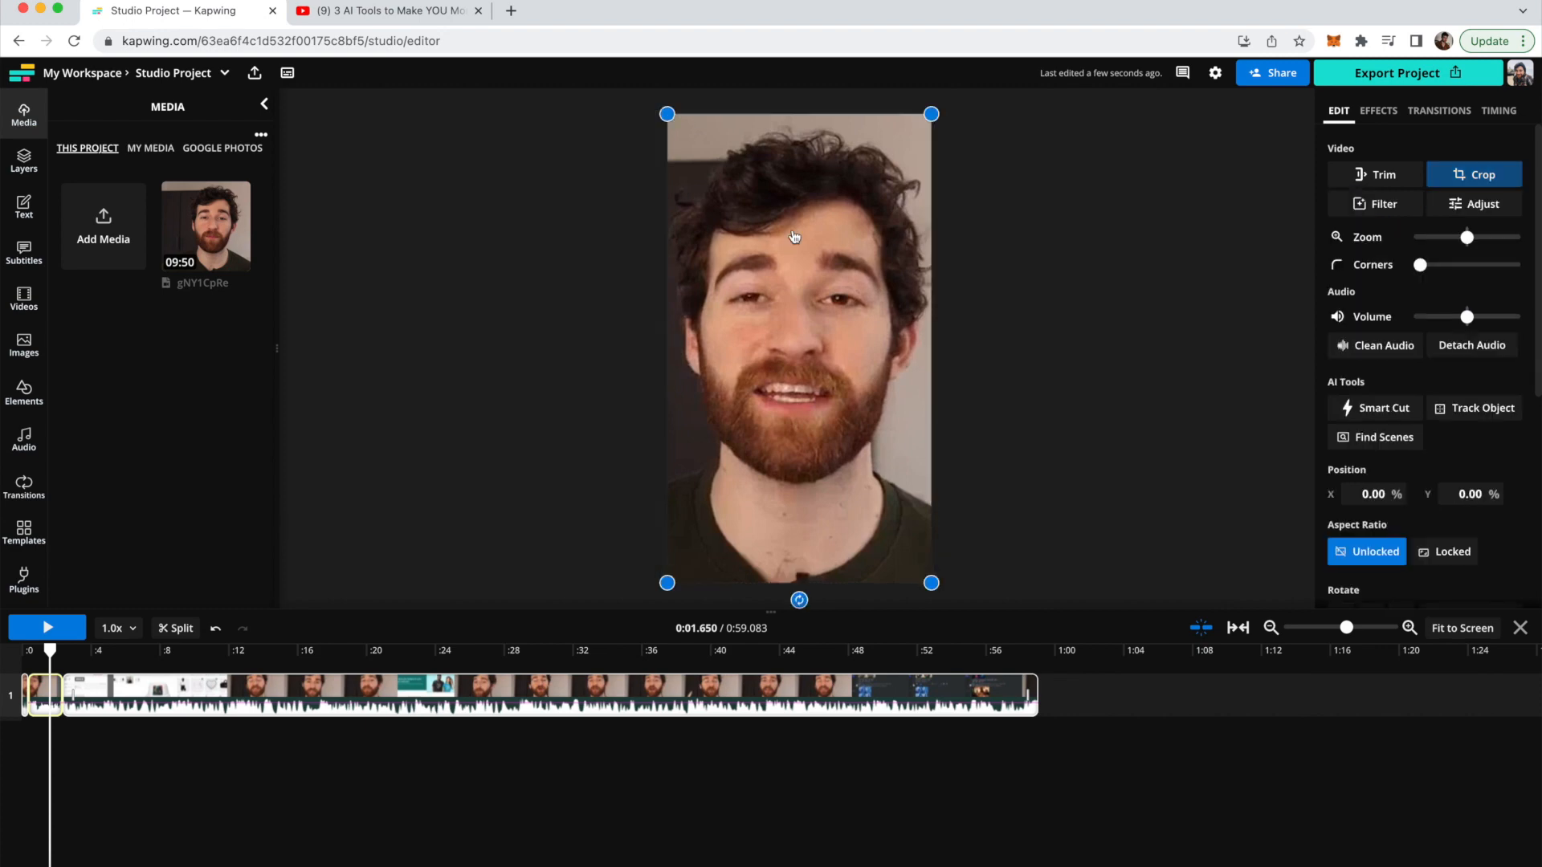
- Jump to and select the wide clip near 31 seconds
click(556, 650)
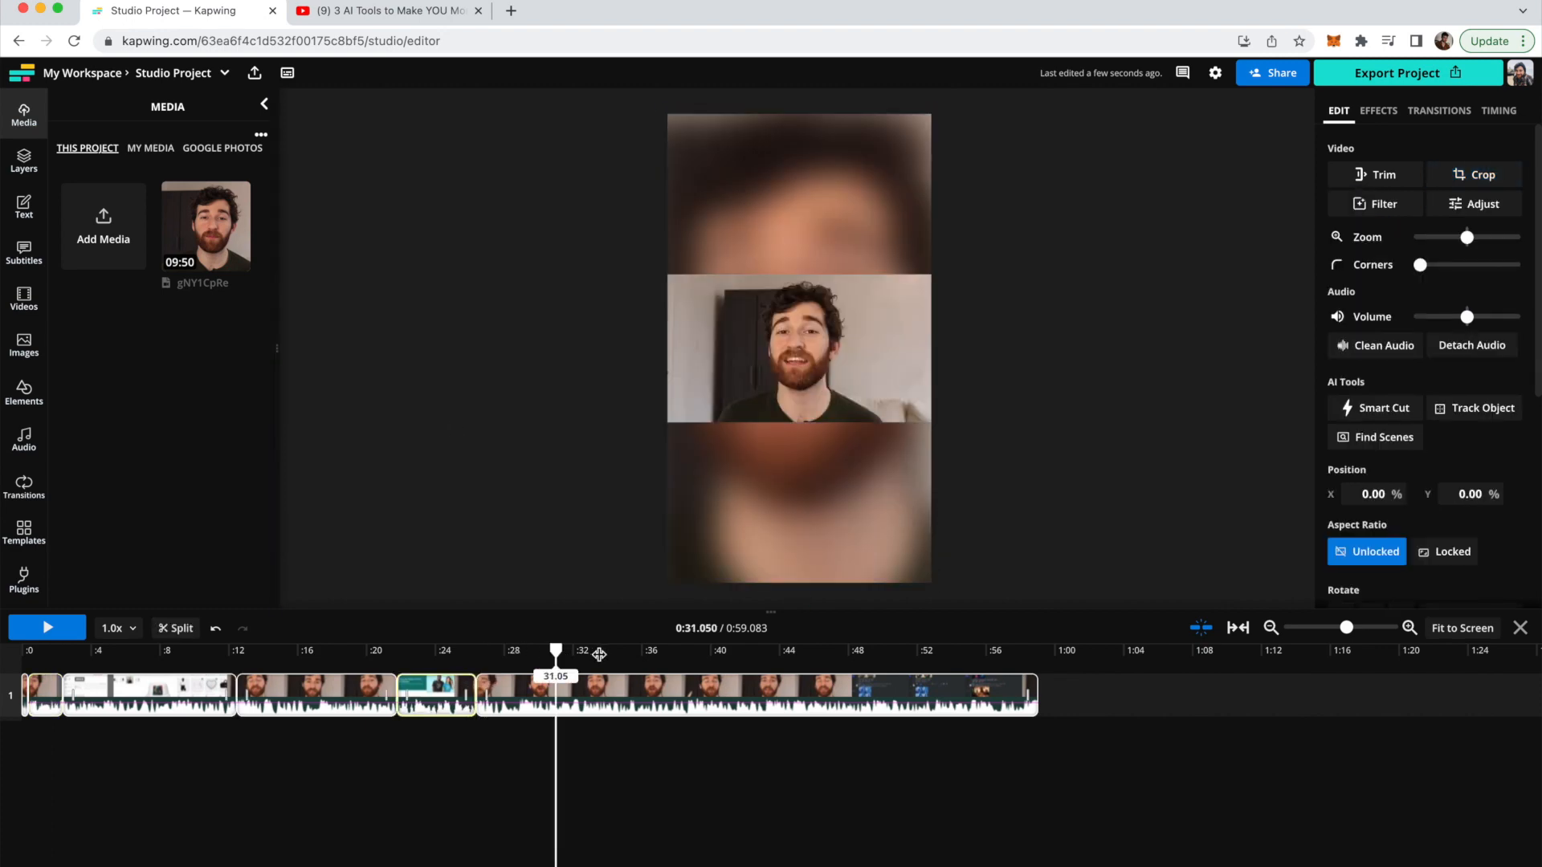
click(46, 628)
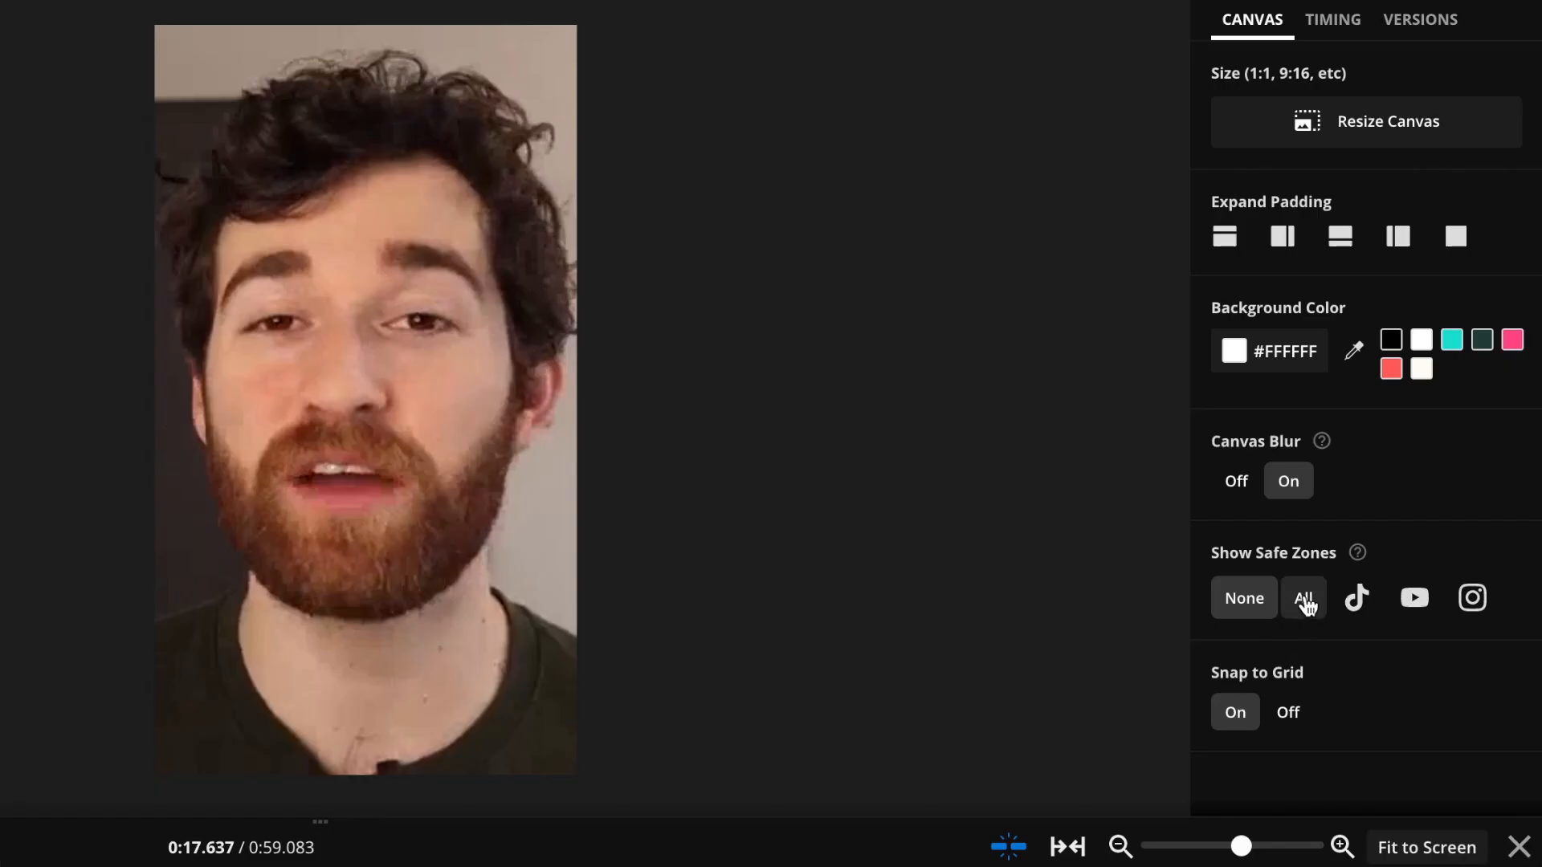
- Preview TikTok, YouTube and Instagram safe zones, then show All platforms
click(1303, 597)
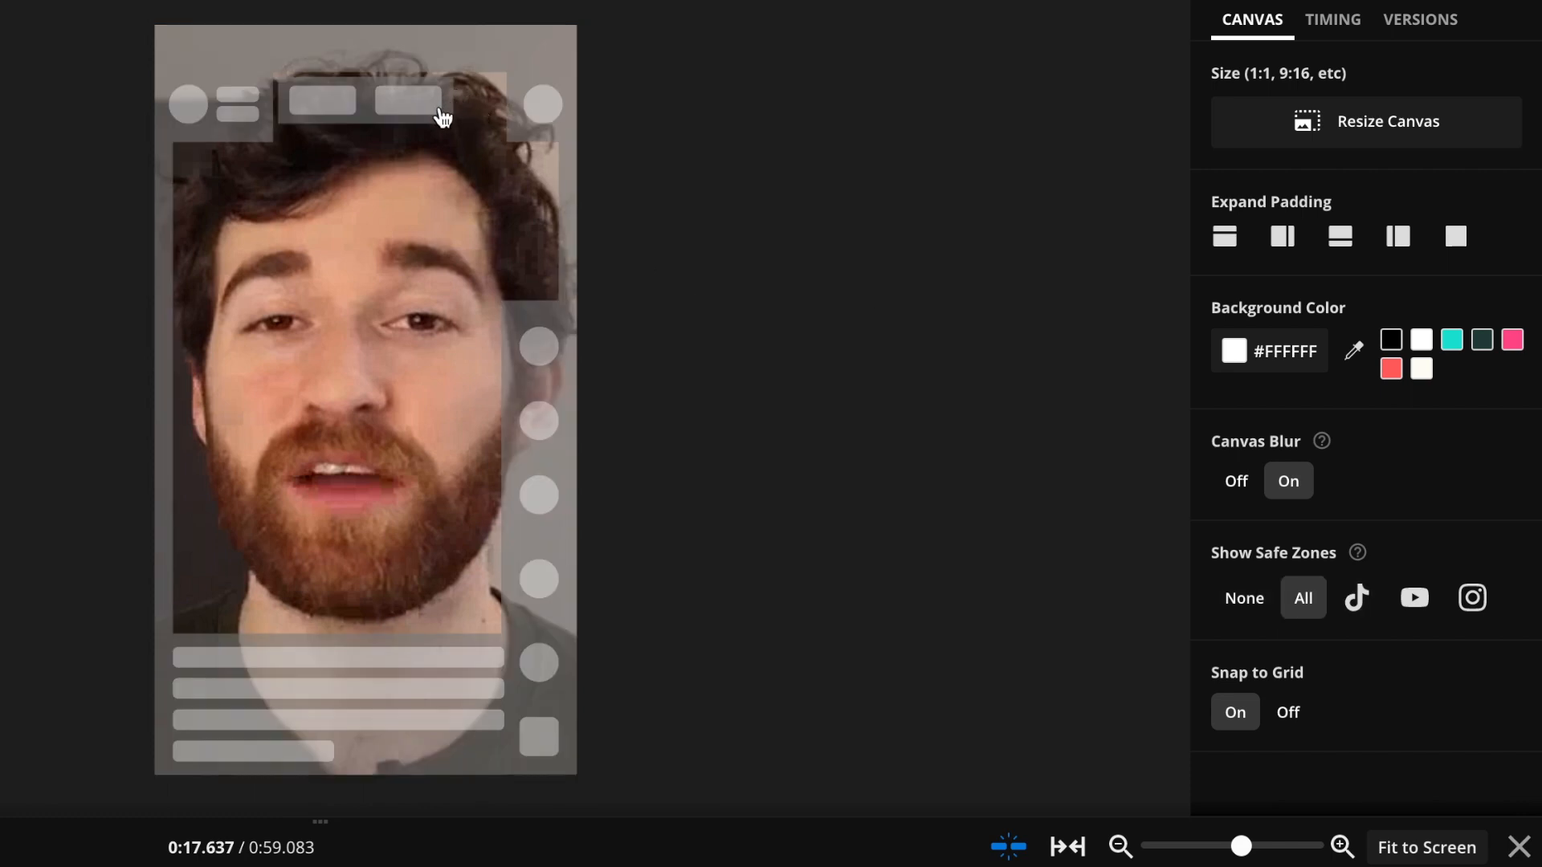
mouse_move(1413, 598)
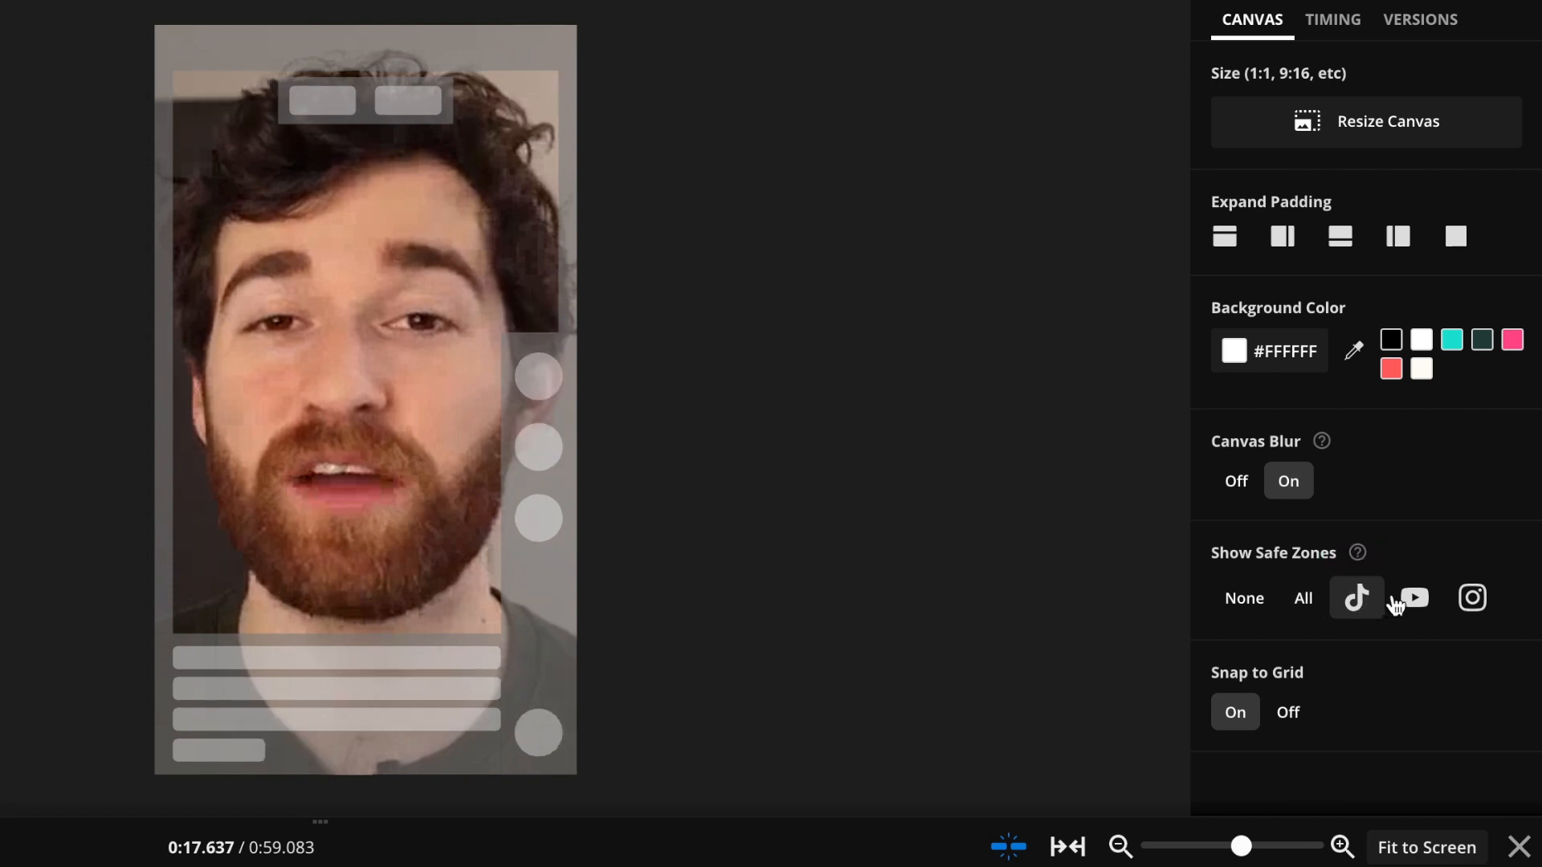
click(1471, 597)
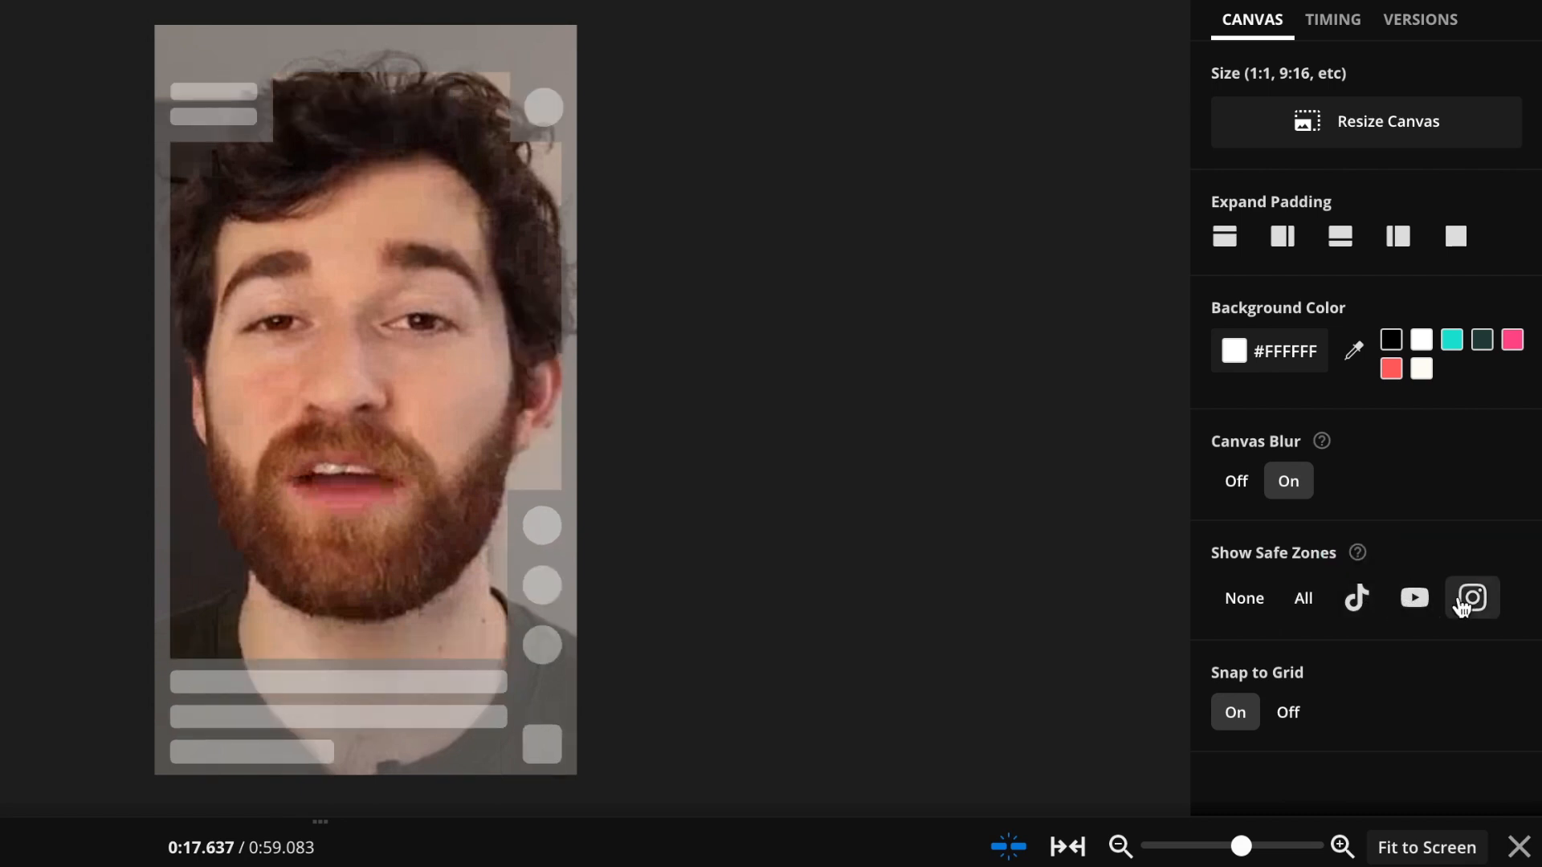
click(1303, 597)
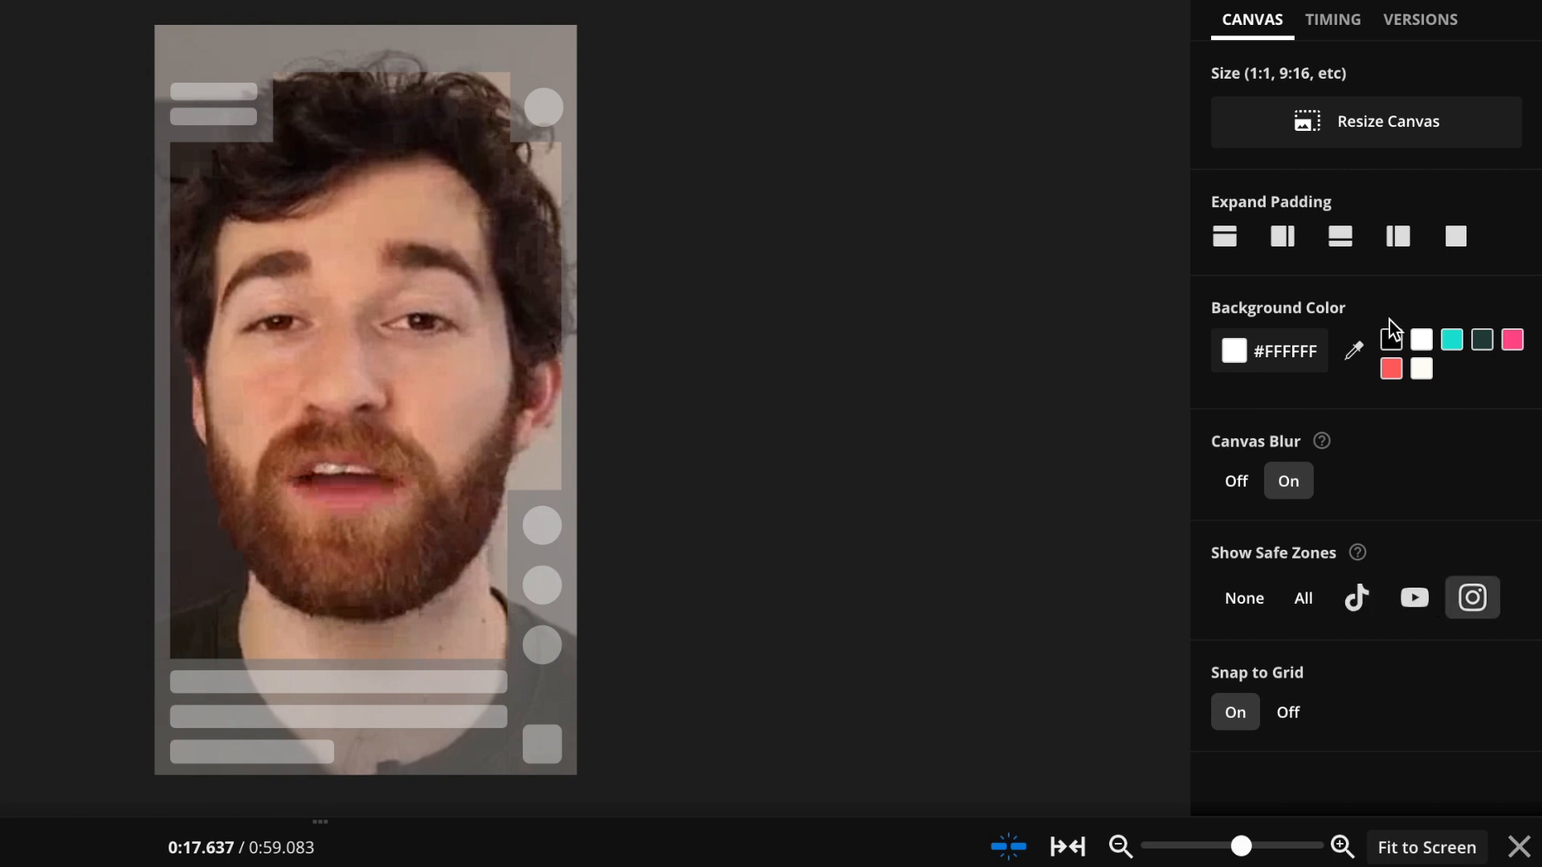
mouse_move(1360, 324)
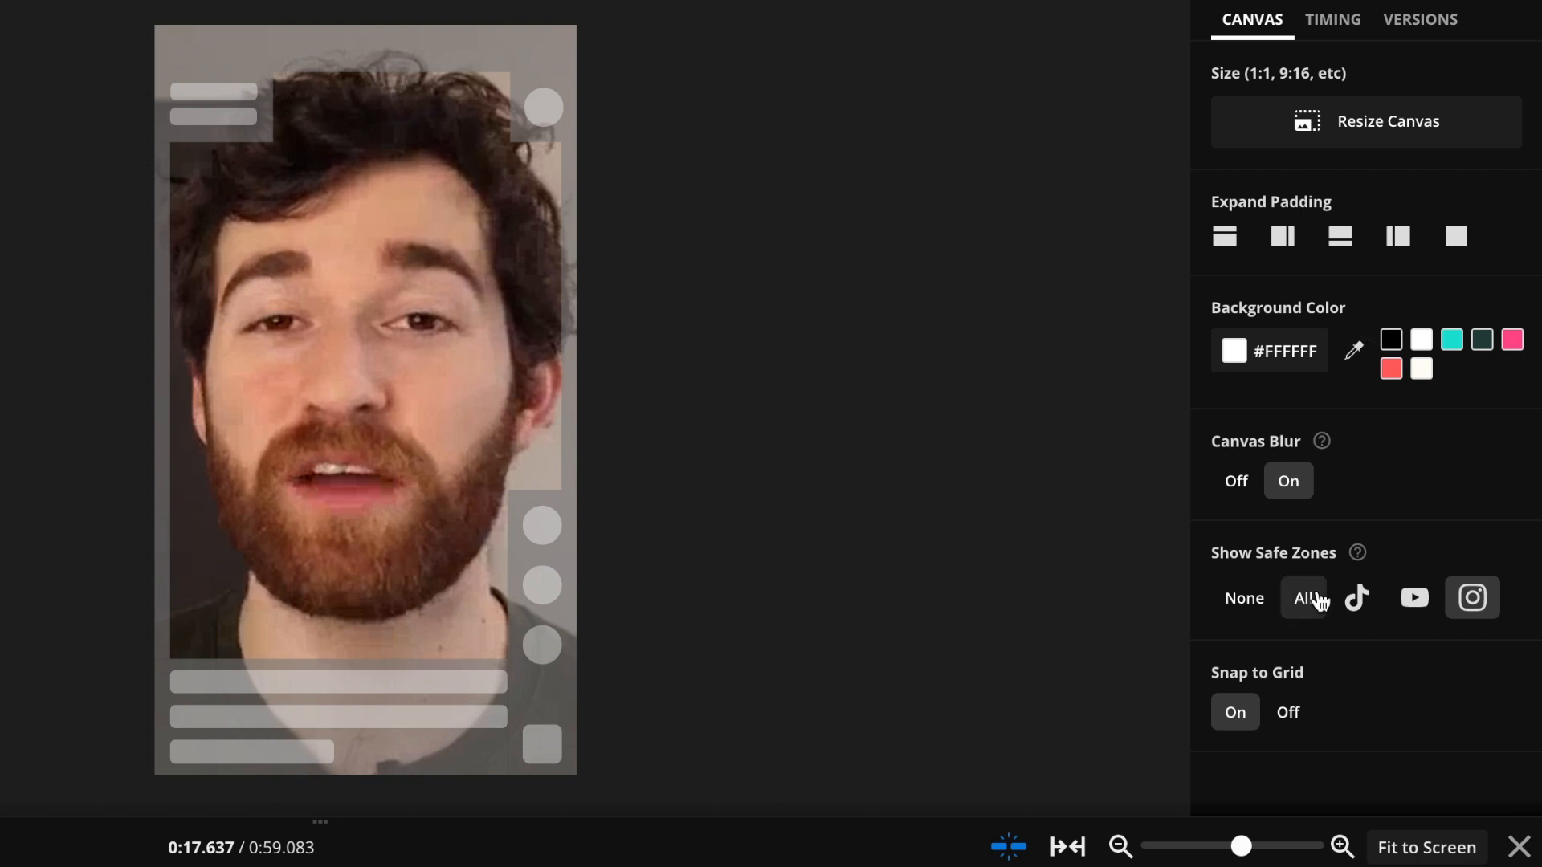
mouse_move(1307, 599)
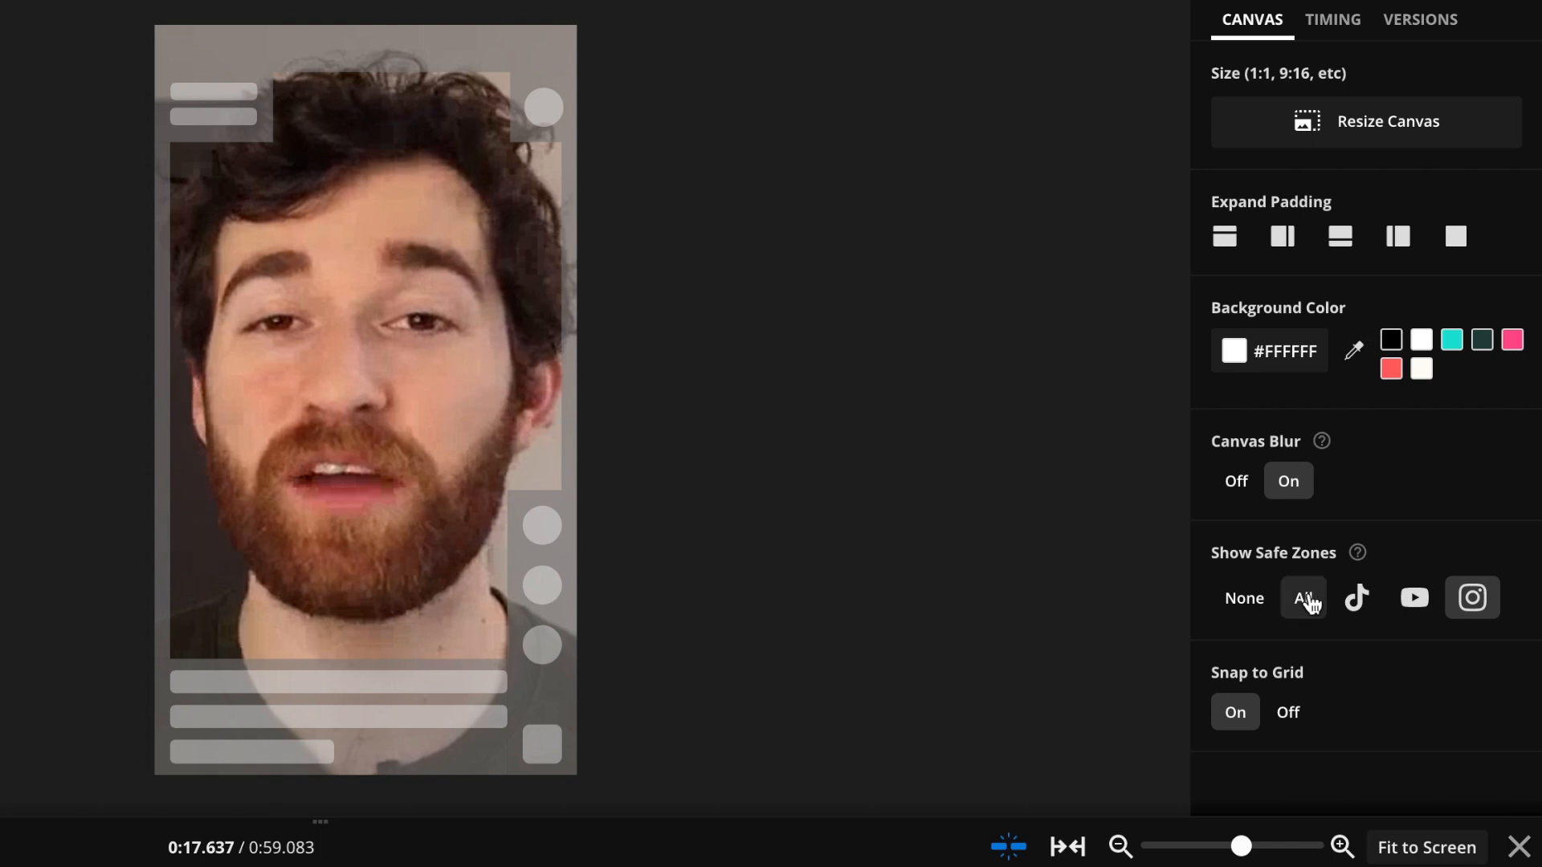
click(1302, 598)
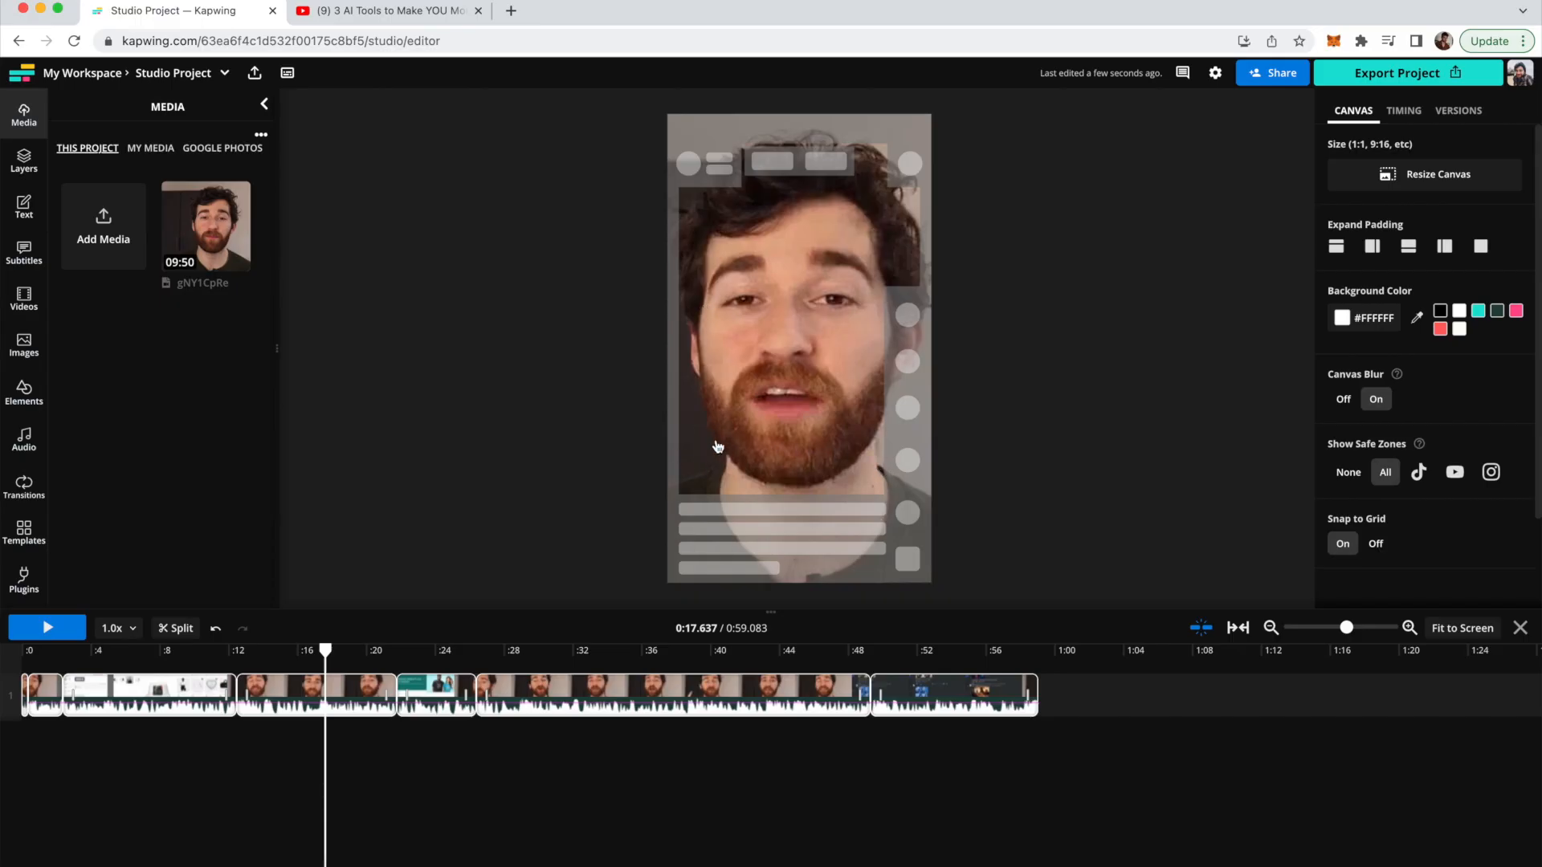
mouse_move(678, 414)
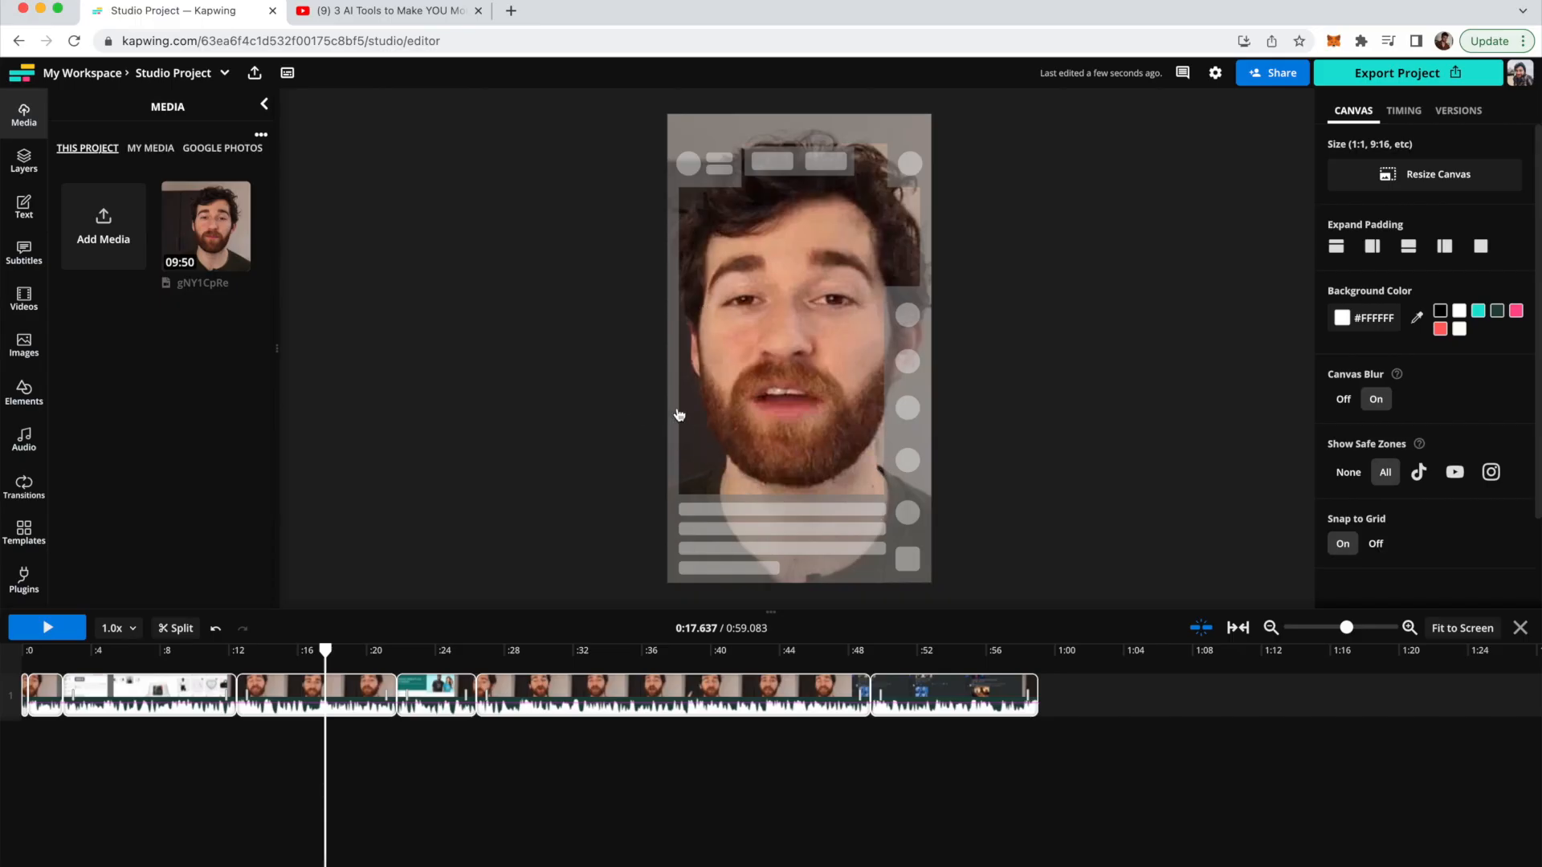
- Auto-generate subtitles from the clip's speech
click(24, 250)
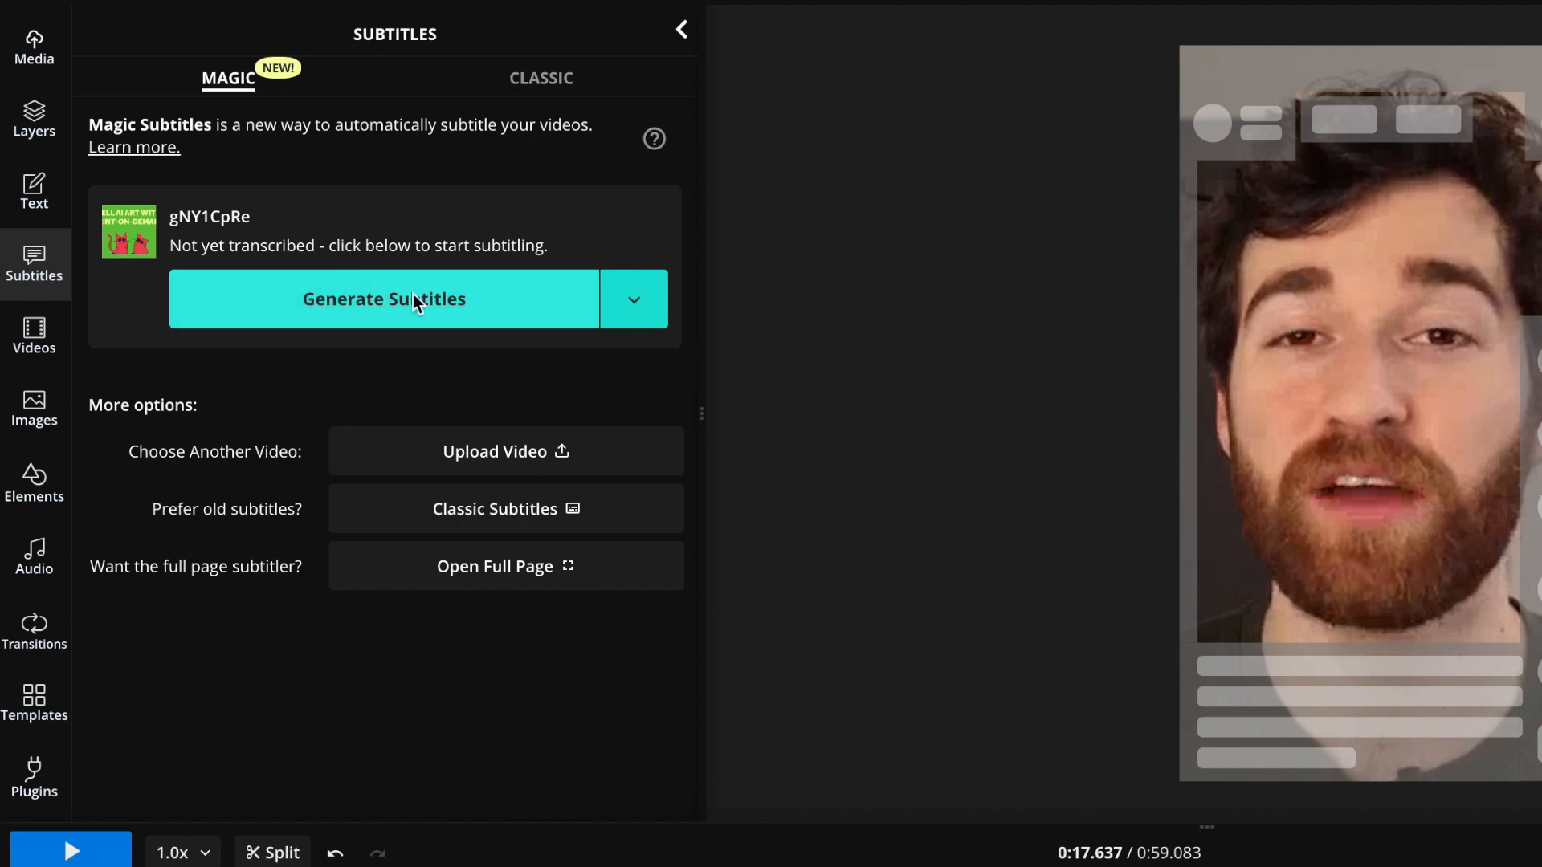
click(384, 299)
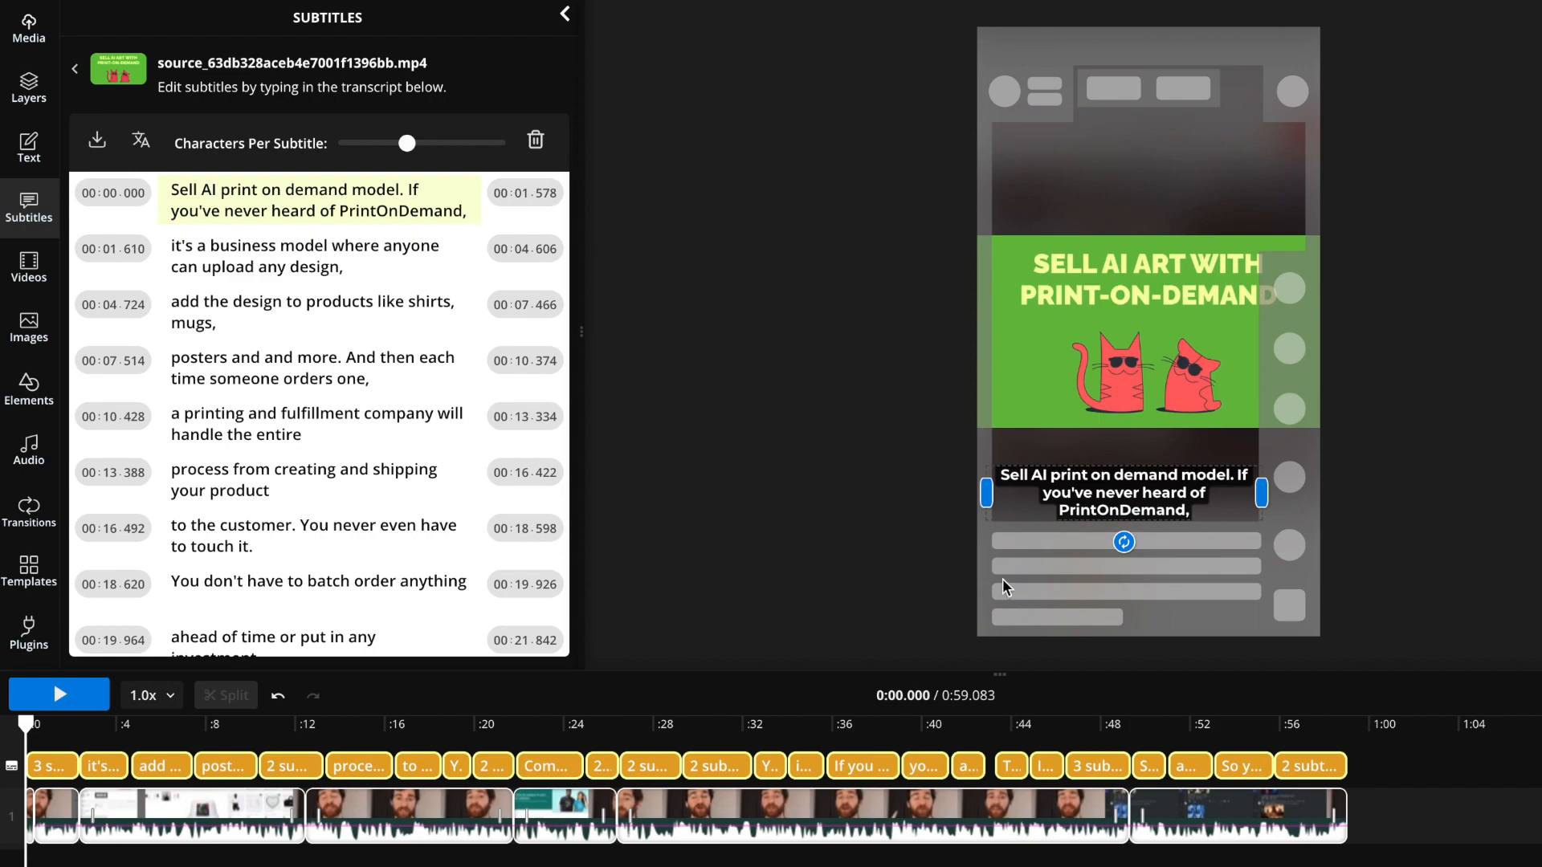
mouse_move(813, 321)
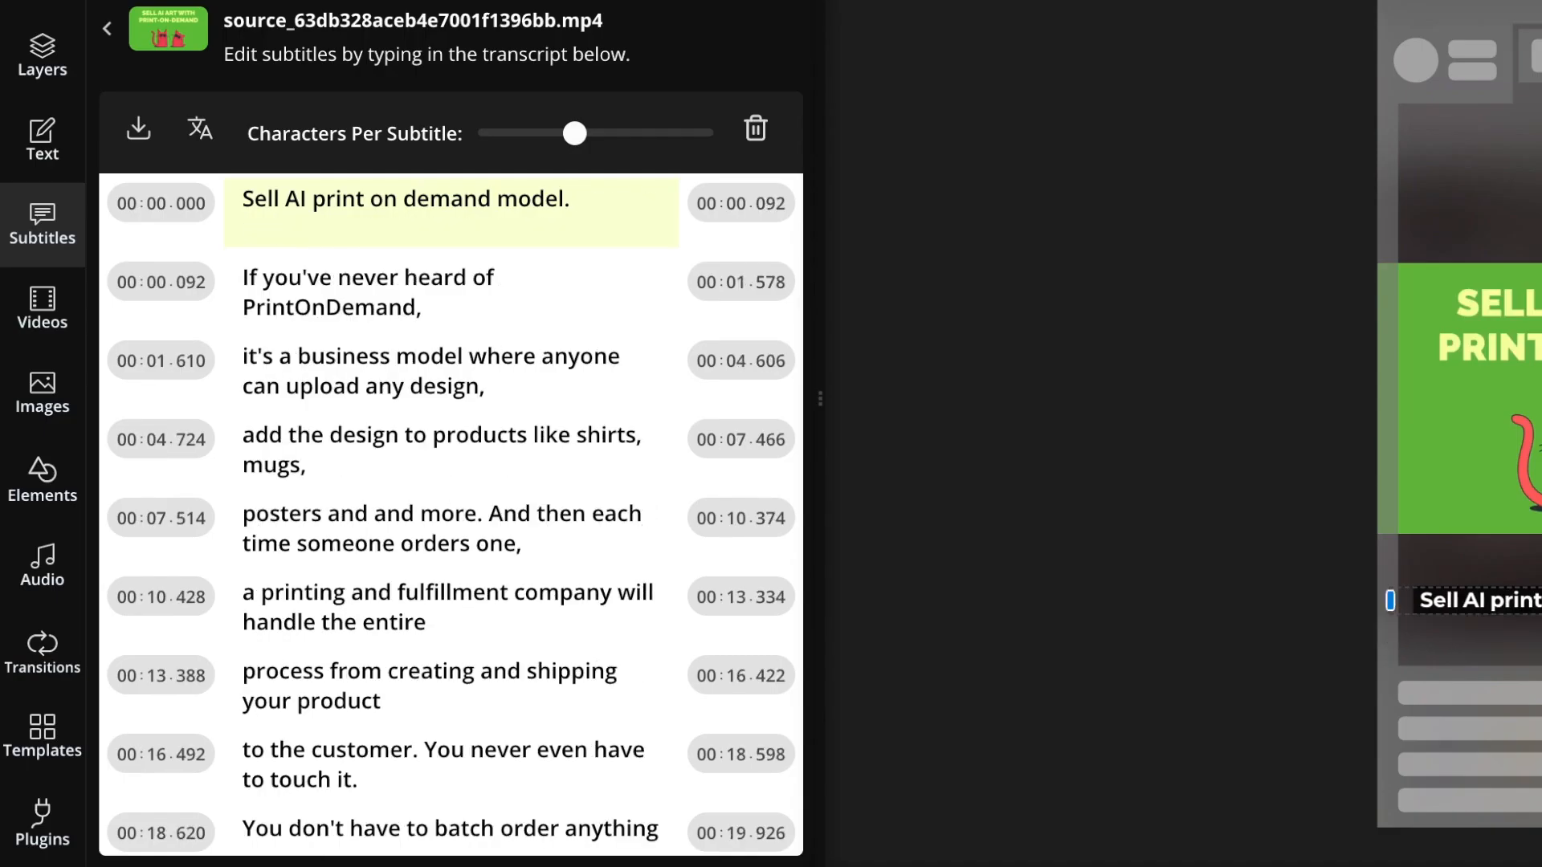
- Give the subtitles a spoken-word highlight animation
click(394, 292)
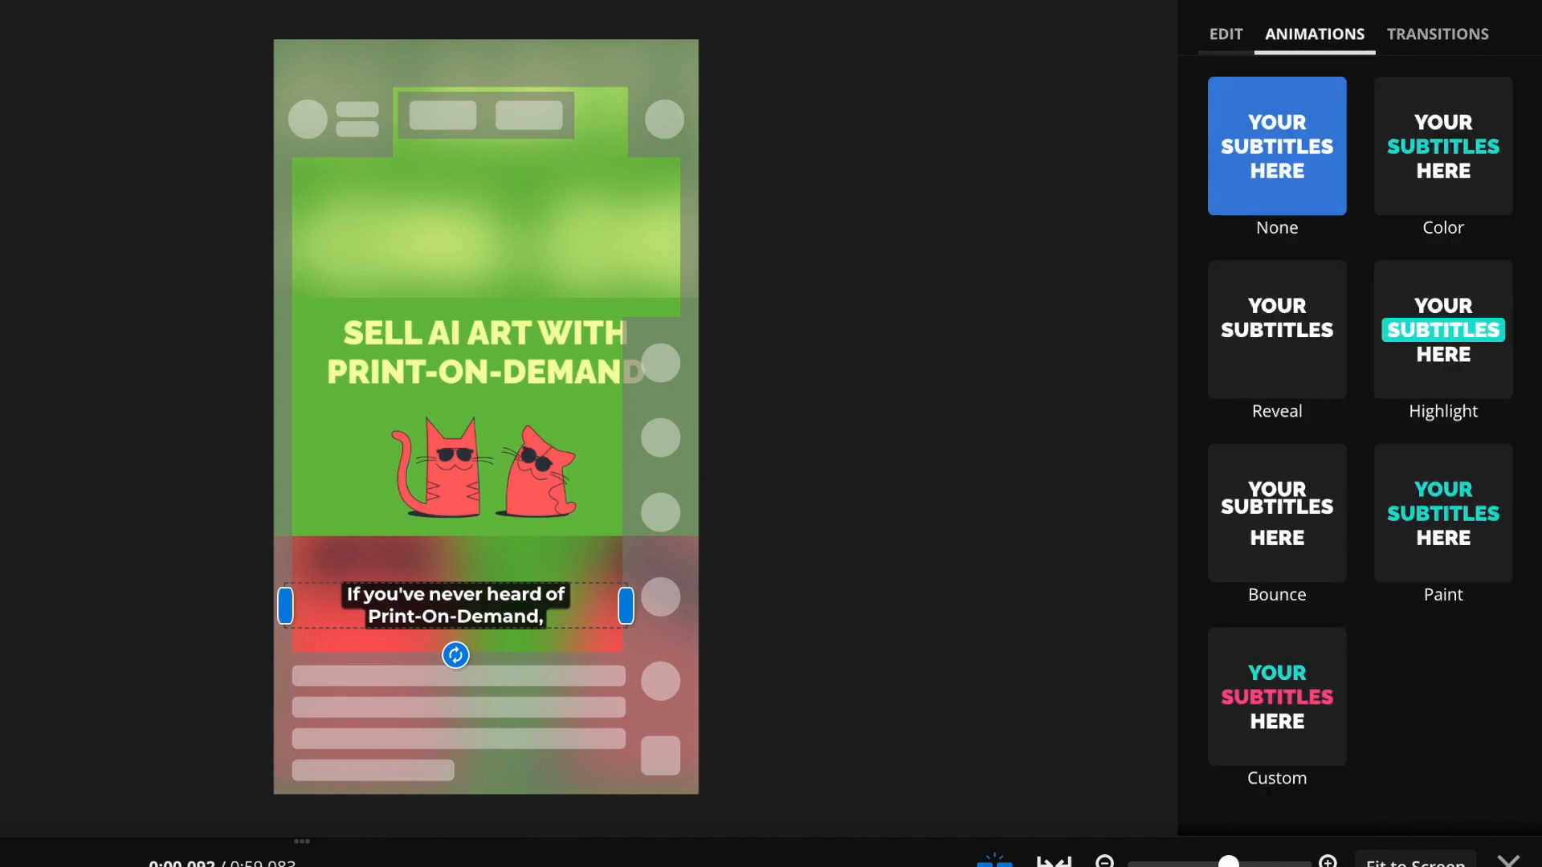
click(1434, 329)
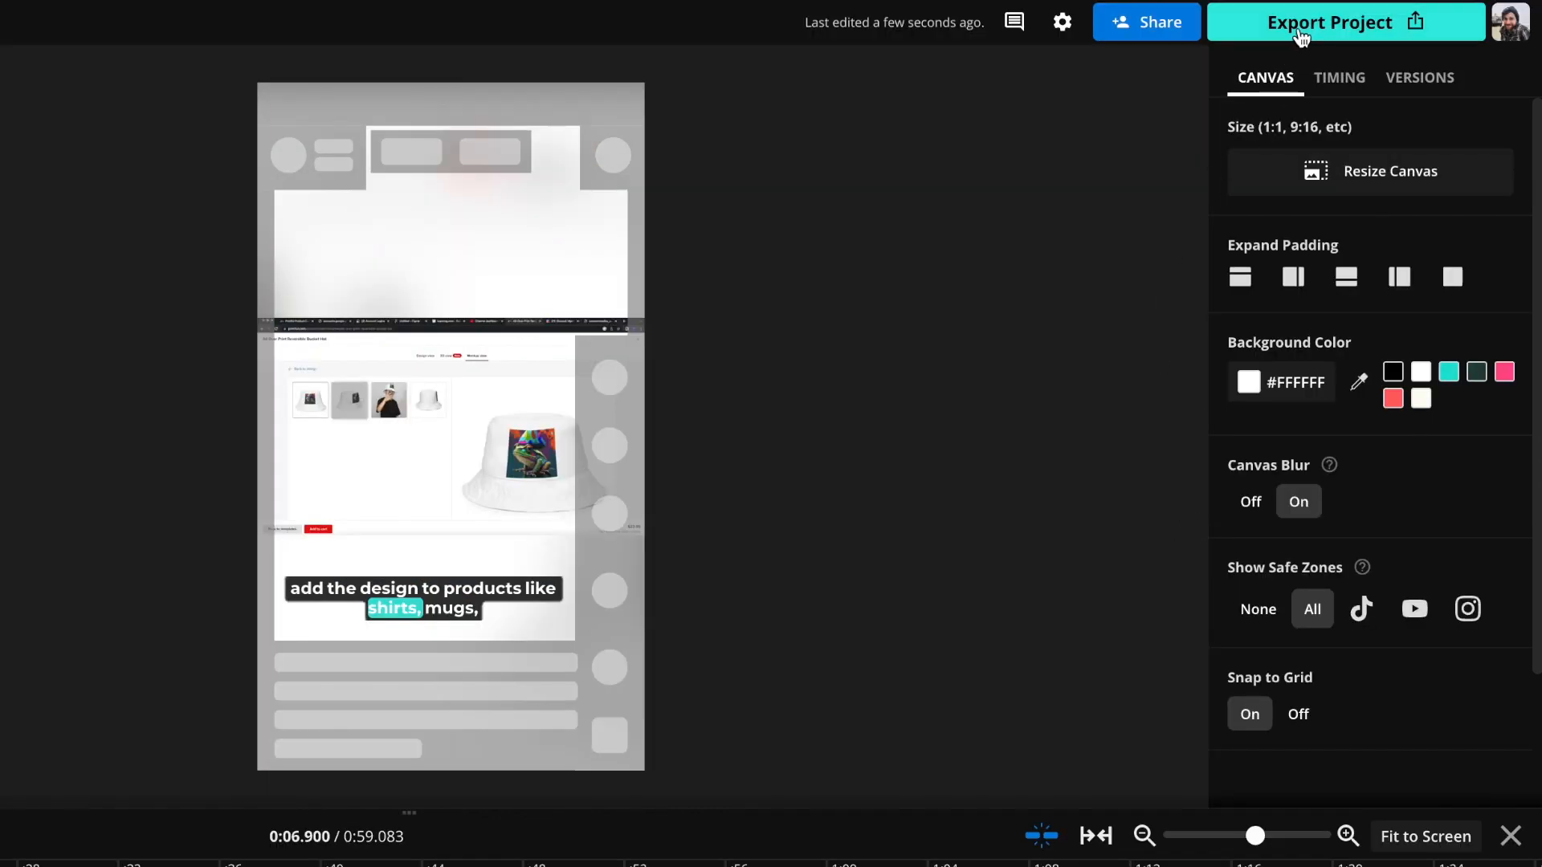
- Export the finished vertical video to its share page
click(1329, 20)
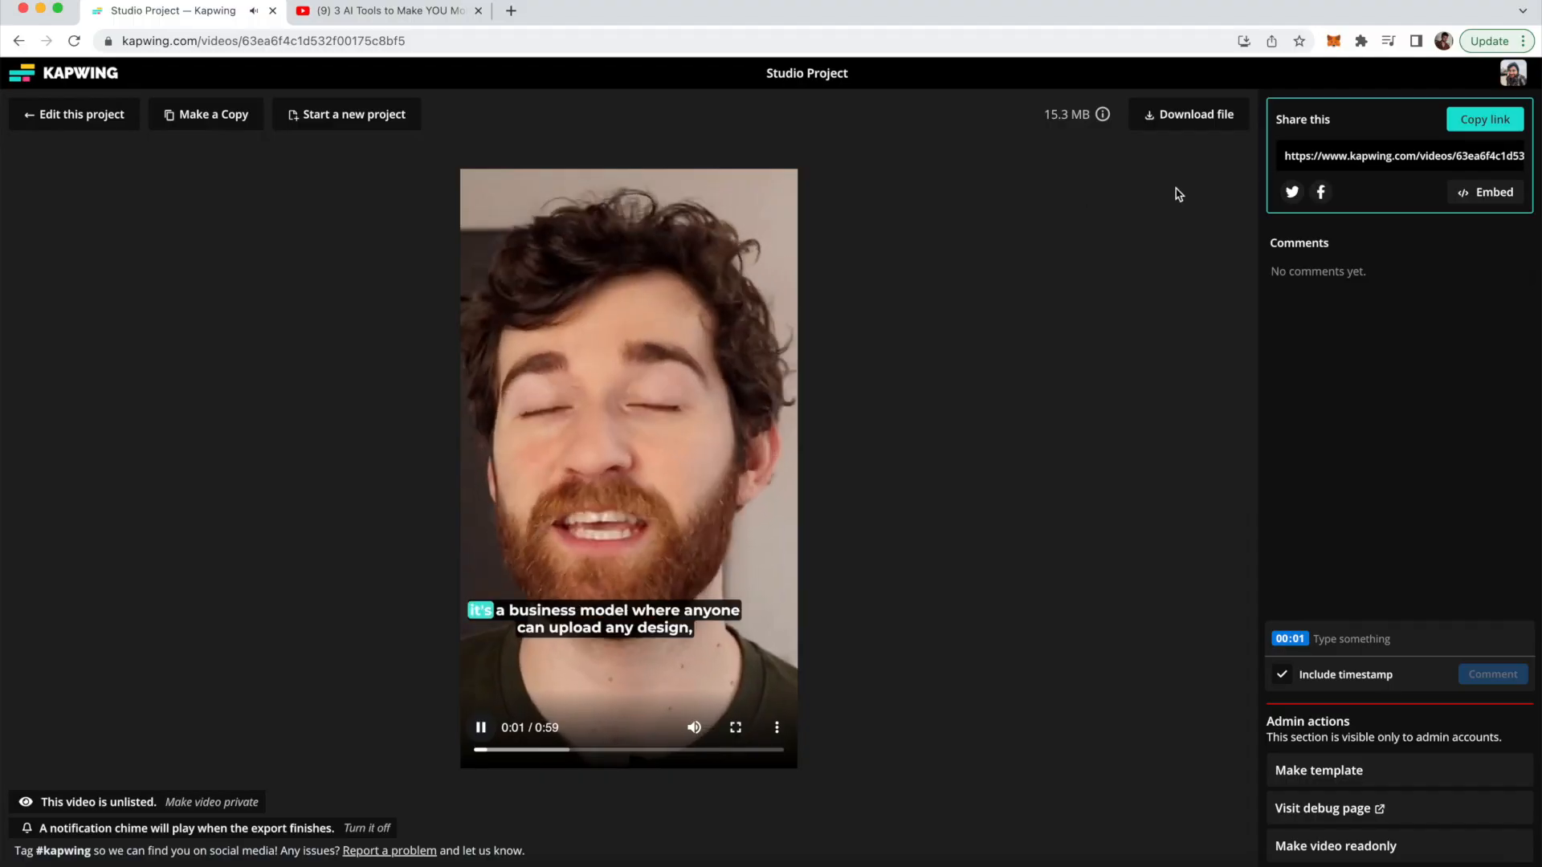